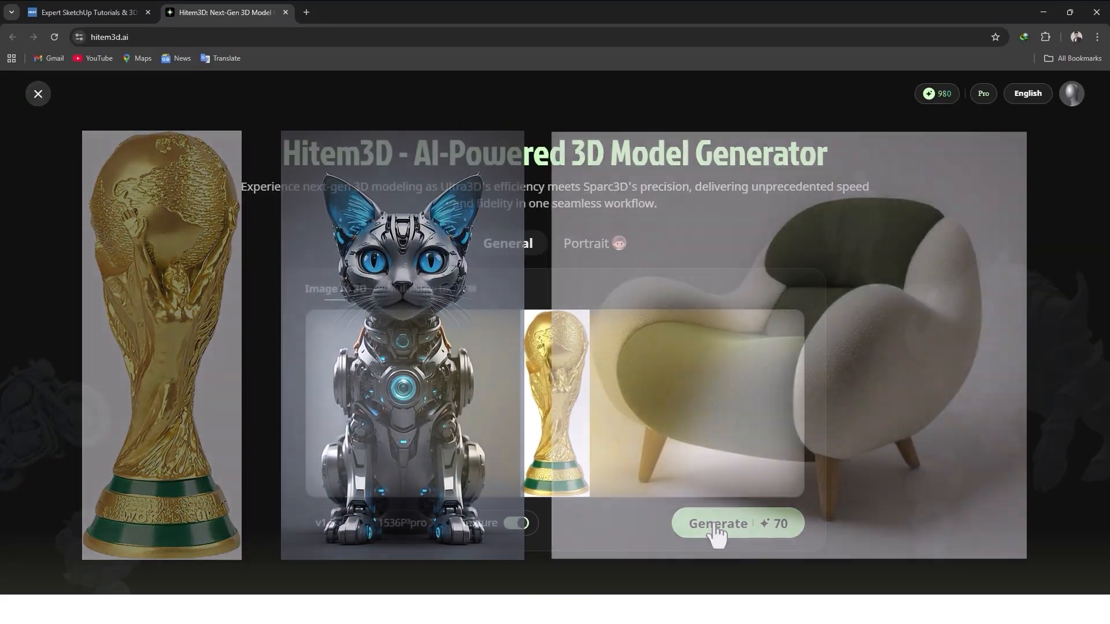
# Generate the textured trophy model and zoom in on its carved figure's face.
pyautogui.click(717, 524)
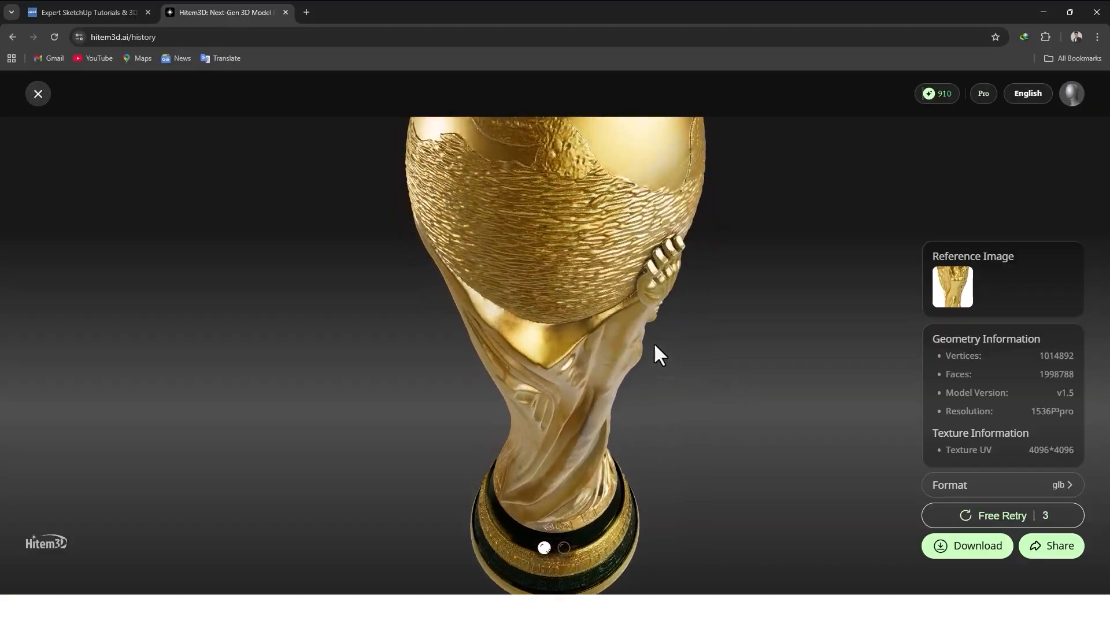
pyautogui.moveTo(658, 354); pyautogui.dragTo(624, 257)
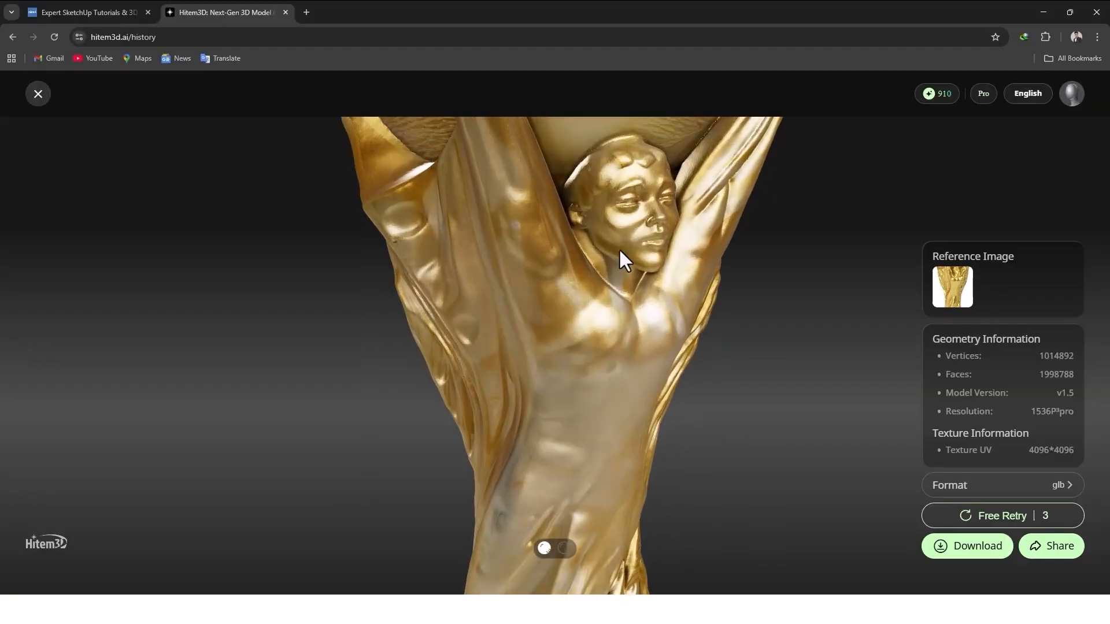
pyautogui.moveTo(623, 258); pyautogui.dragTo(425, 340)
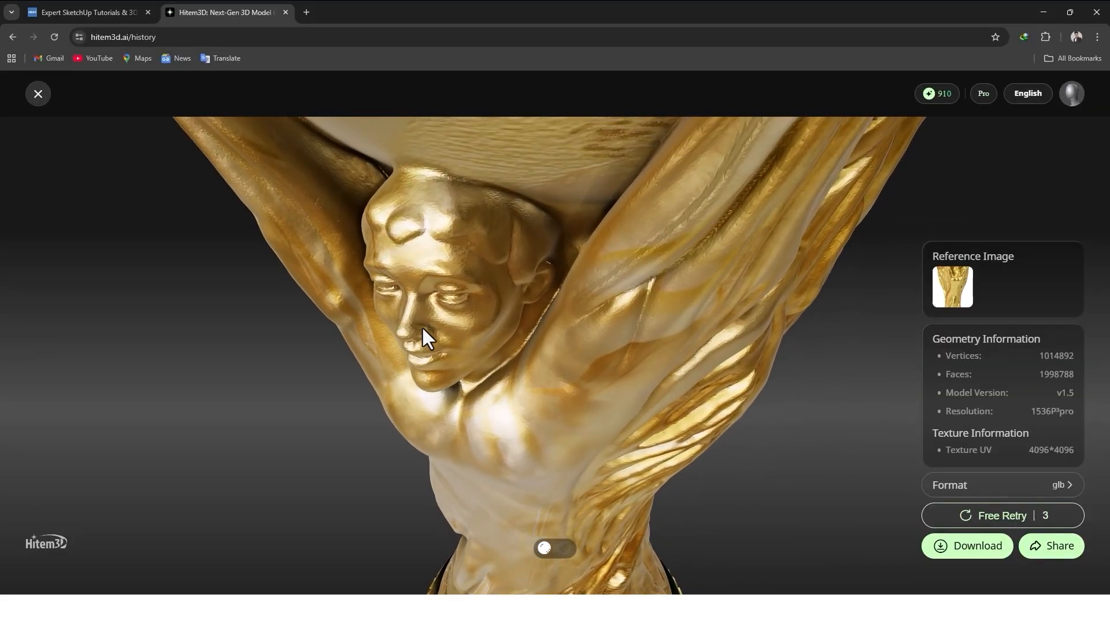
pyautogui.click(84, 12)
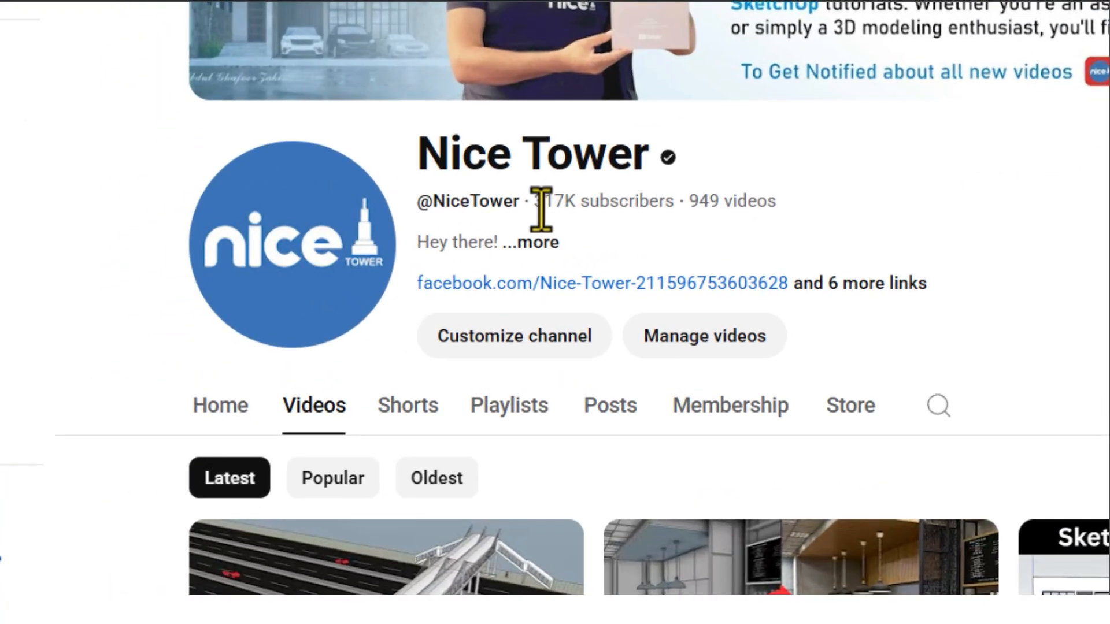
pyautogui.moveTo(424, 202); pyautogui.dragTo(609, 201)
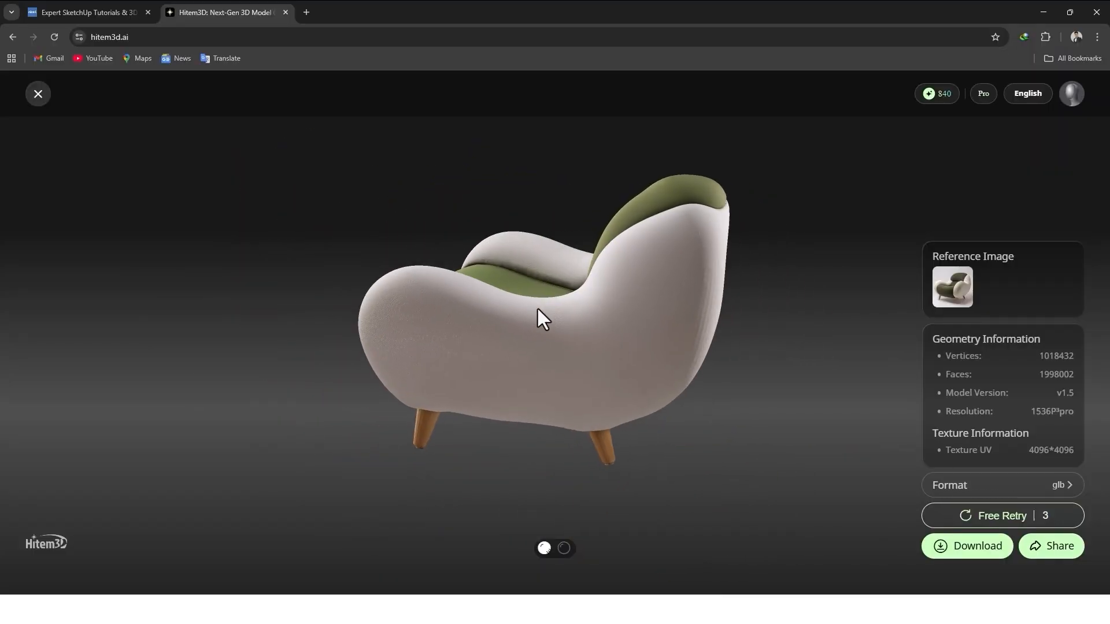
# Rotate the sofa chair to its back and examine the robot cat's side and body closely.
pyautogui.moveTo(540, 319); pyautogui.dragTo(713, 298)
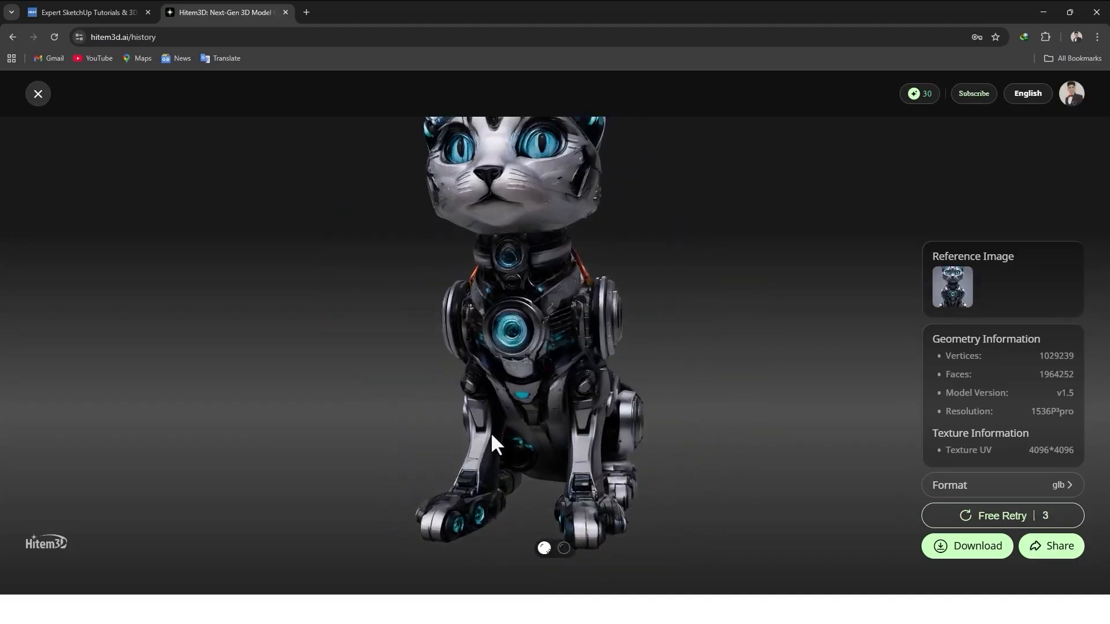
pyautogui.moveTo(496, 440); pyautogui.dragTo(467, 481)
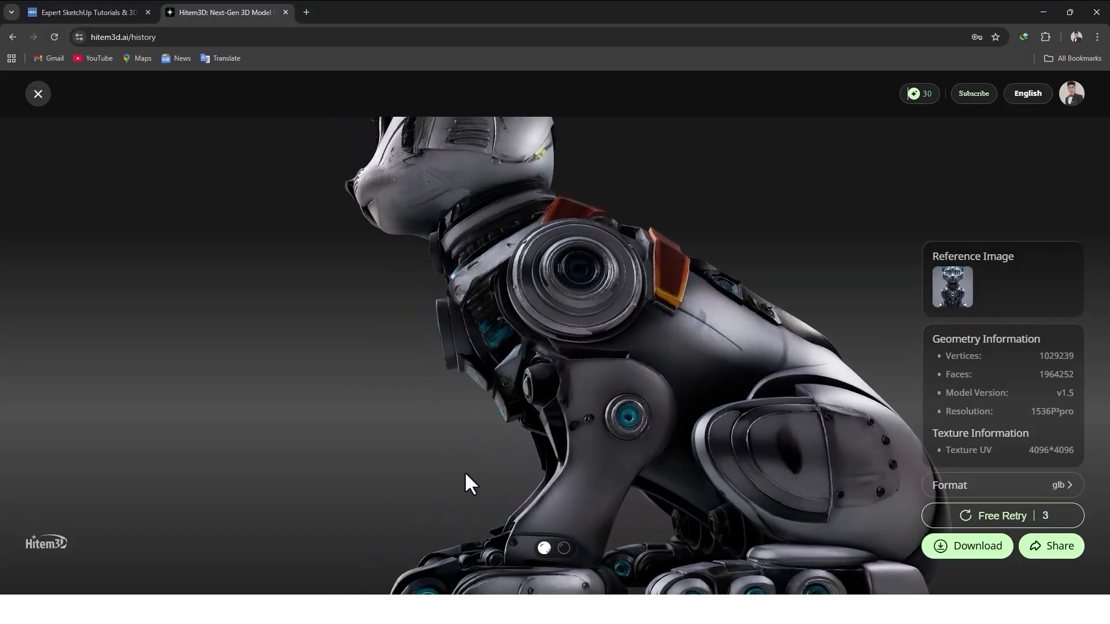
pyautogui.moveTo(471, 485); pyautogui.dragTo(580, 552)
pyautogui.write('nicetower')
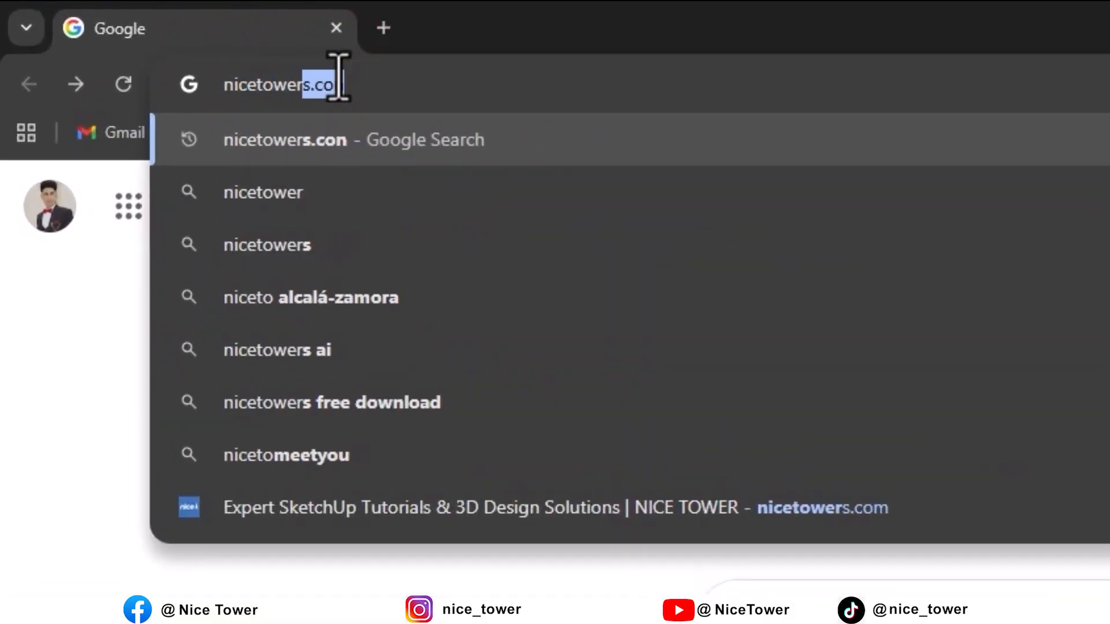
# Load nicetowers.com and open the Hitem3D AI tool from its tools grid.
pyautogui.press('Enter')
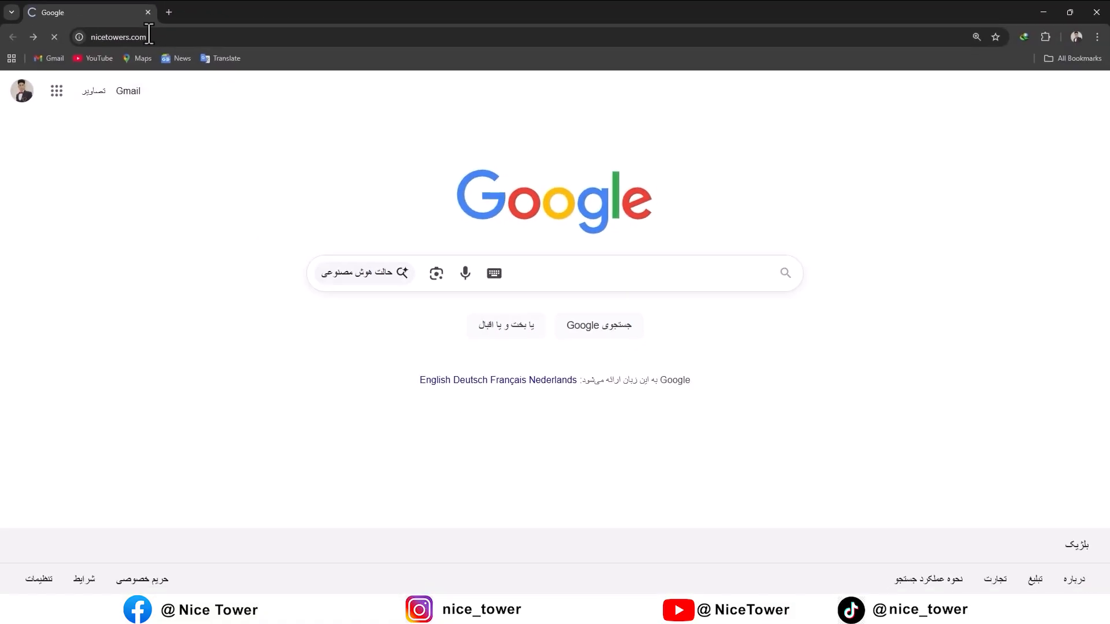
pyautogui.press('Enter')
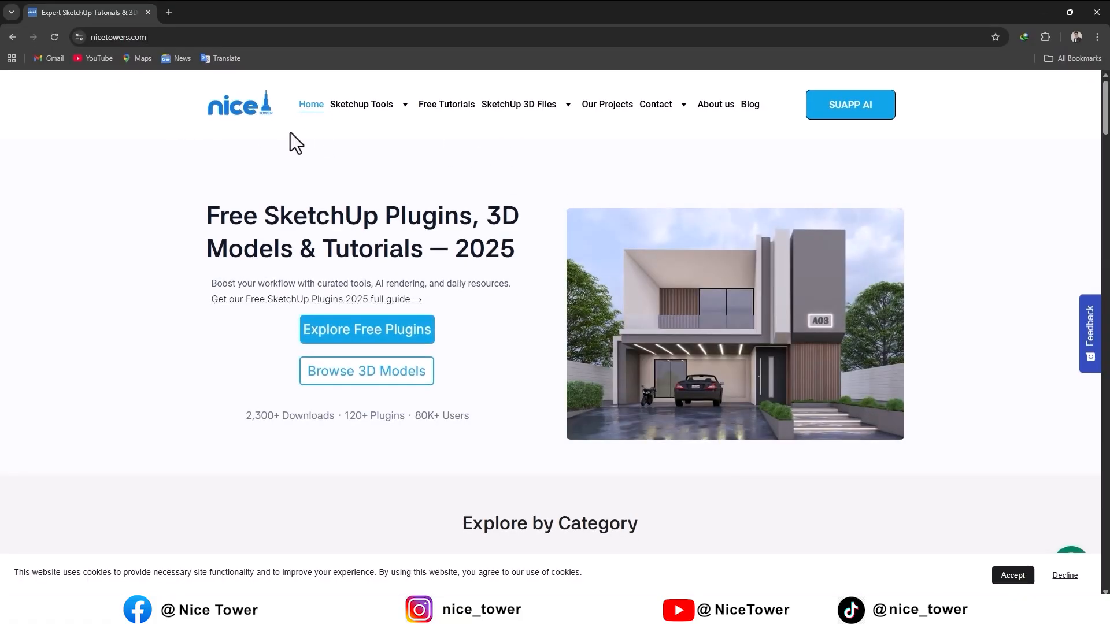
pyautogui.scroll(-3)
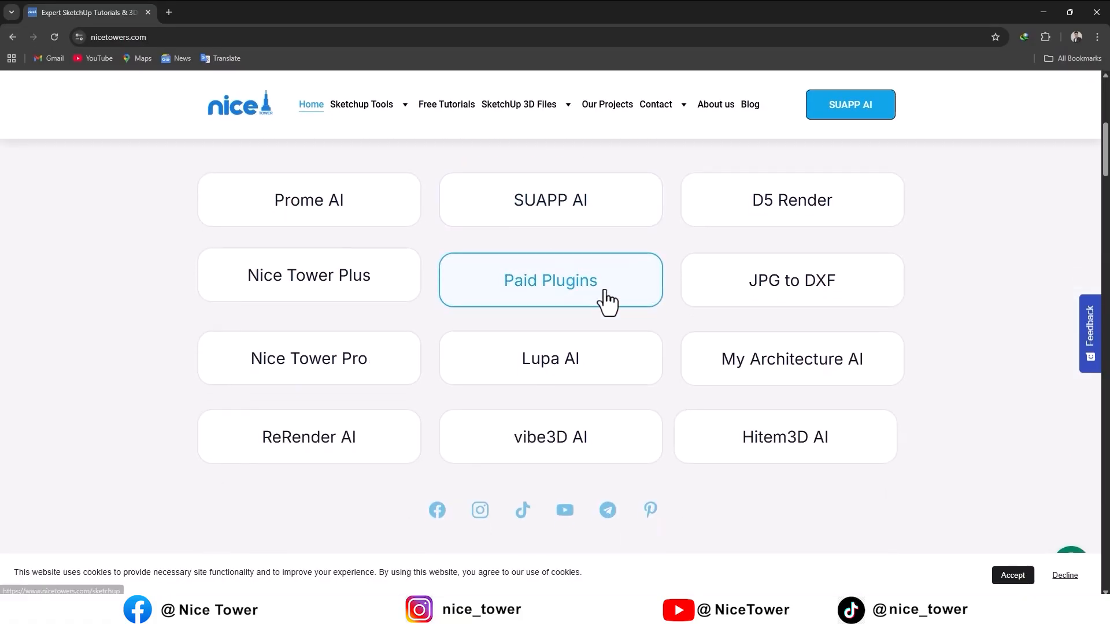
pyautogui.scroll(-3)
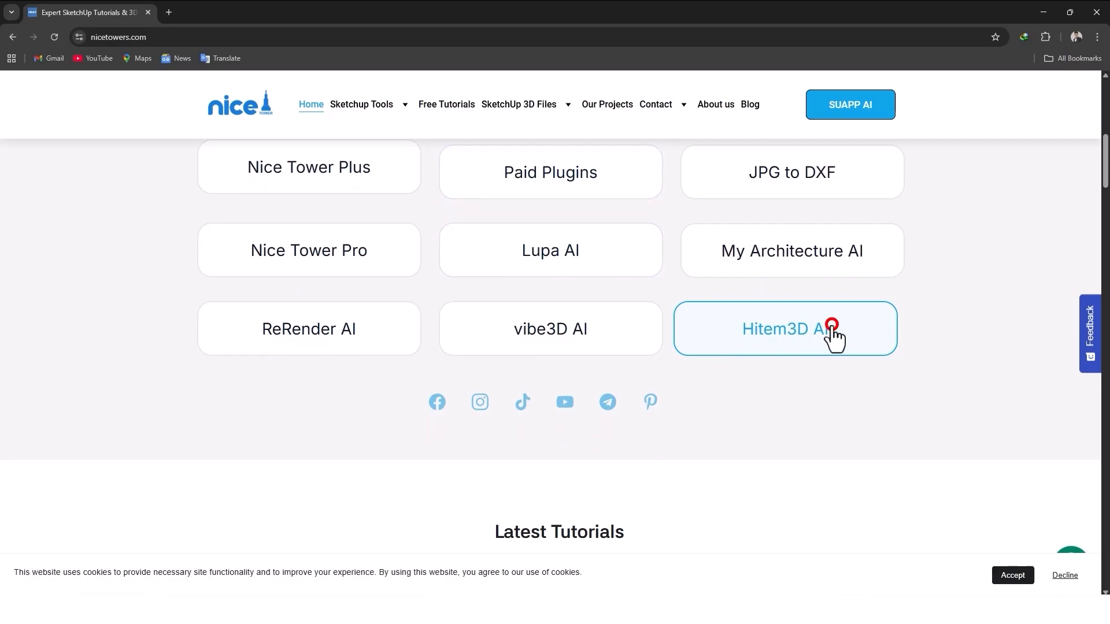
pyautogui.click(784, 328)
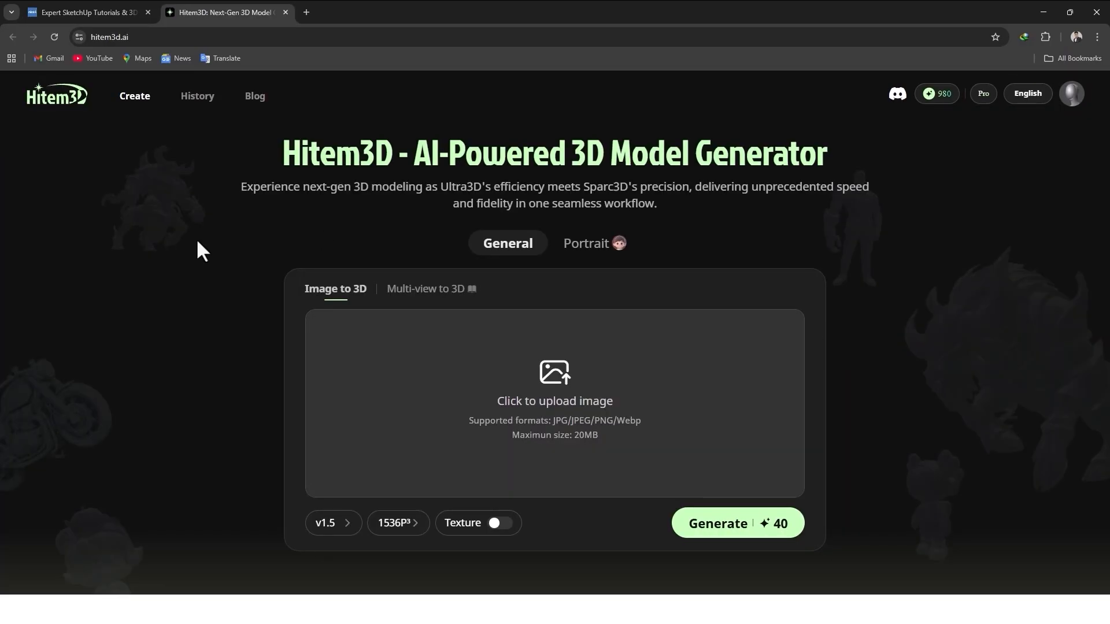
pyautogui.moveTo(433, 170)
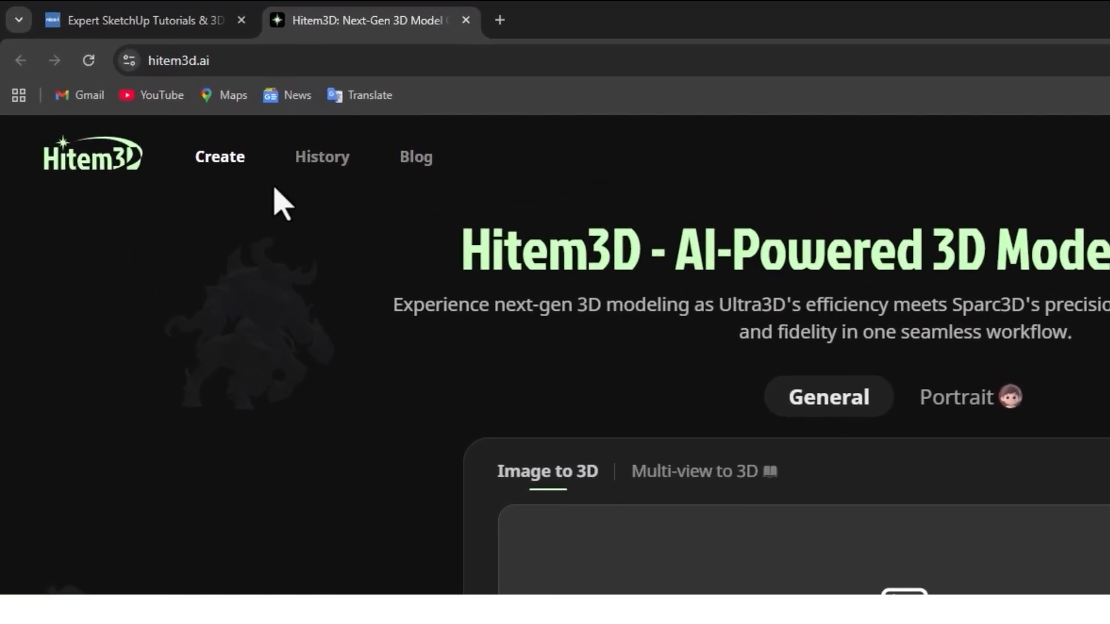
pyautogui.moveTo(397, 176)
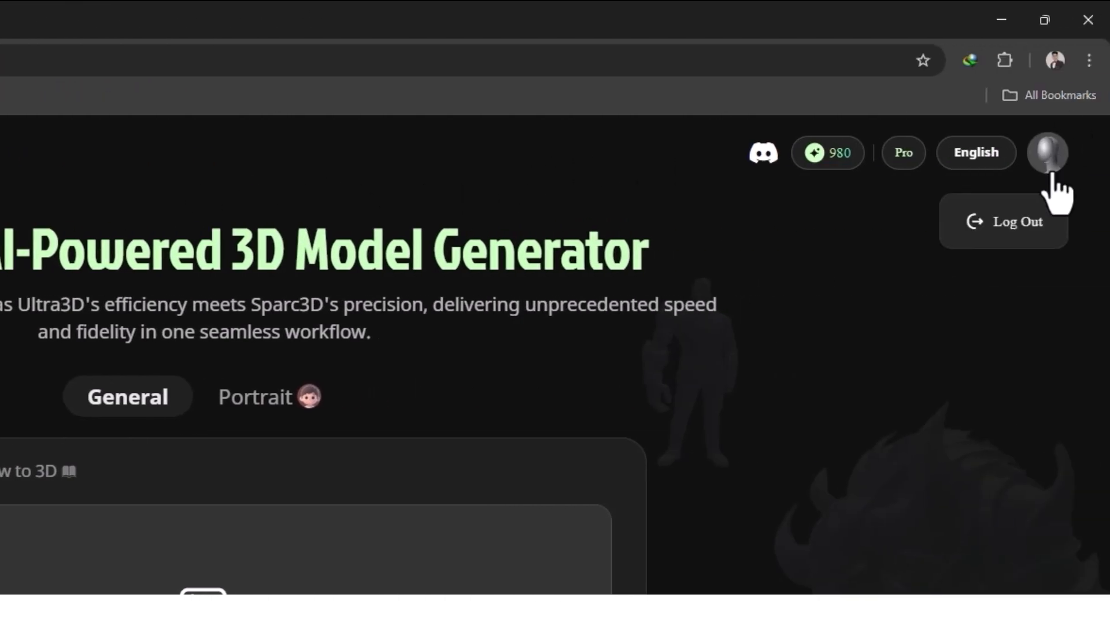
pyautogui.click(976, 153)
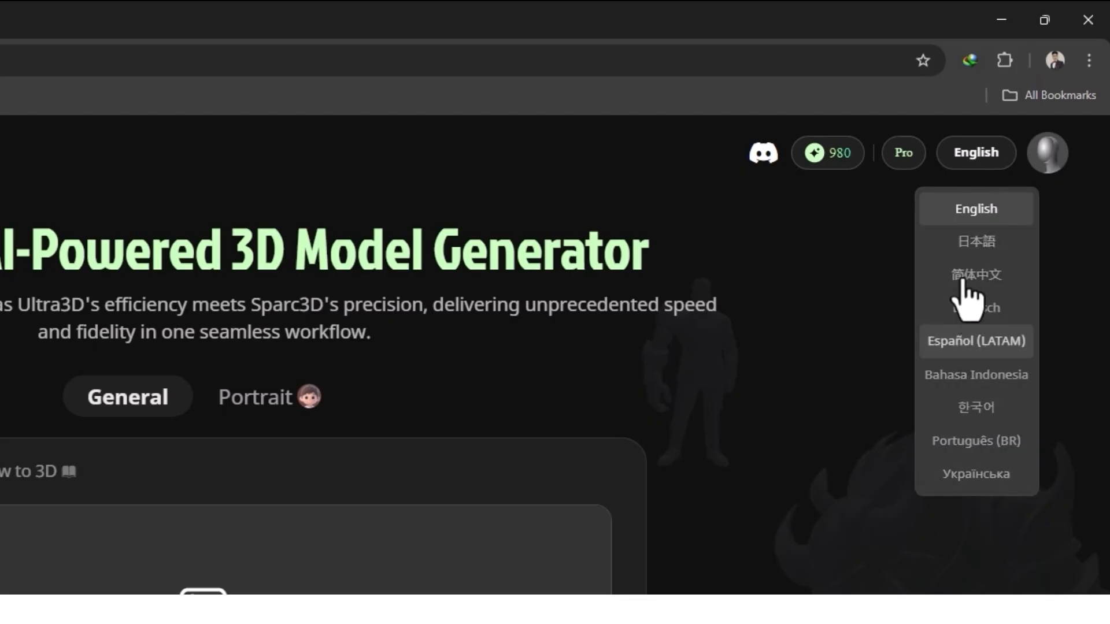
pyautogui.moveTo(928, 213)
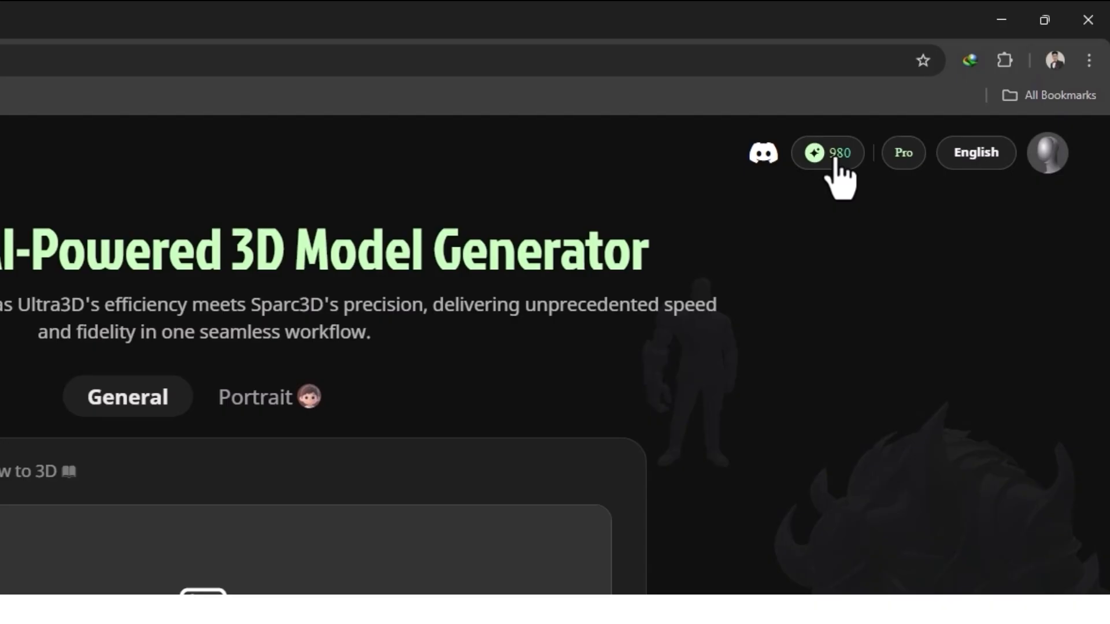
pyautogui.scroll(-3)
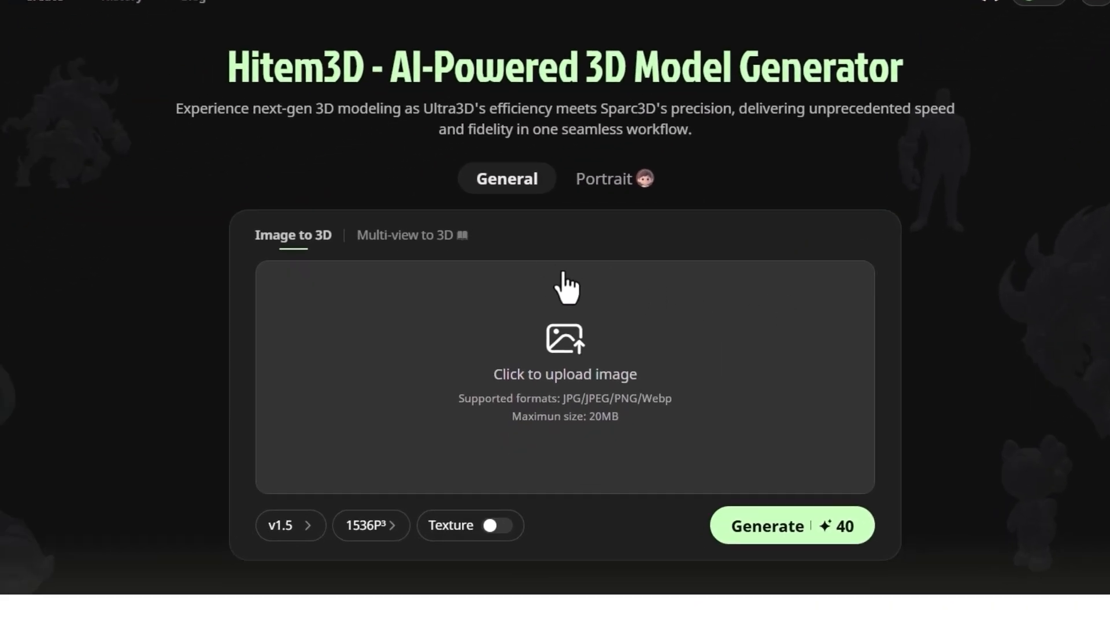
pyautogui.moveTo(525, 315)
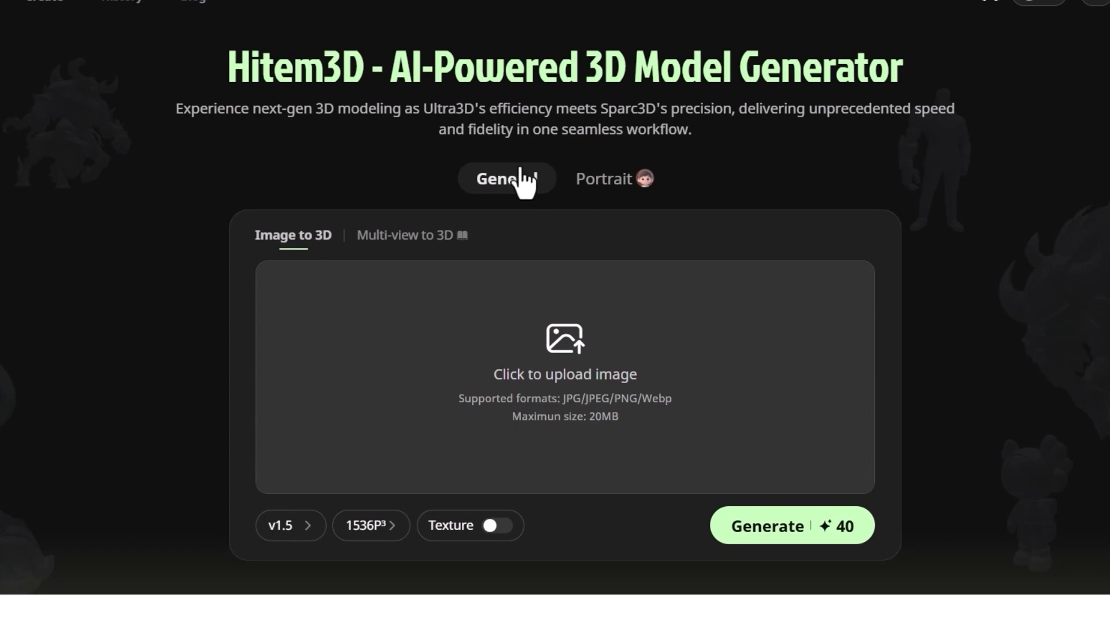
pyautogui.moveTo(666, 200)
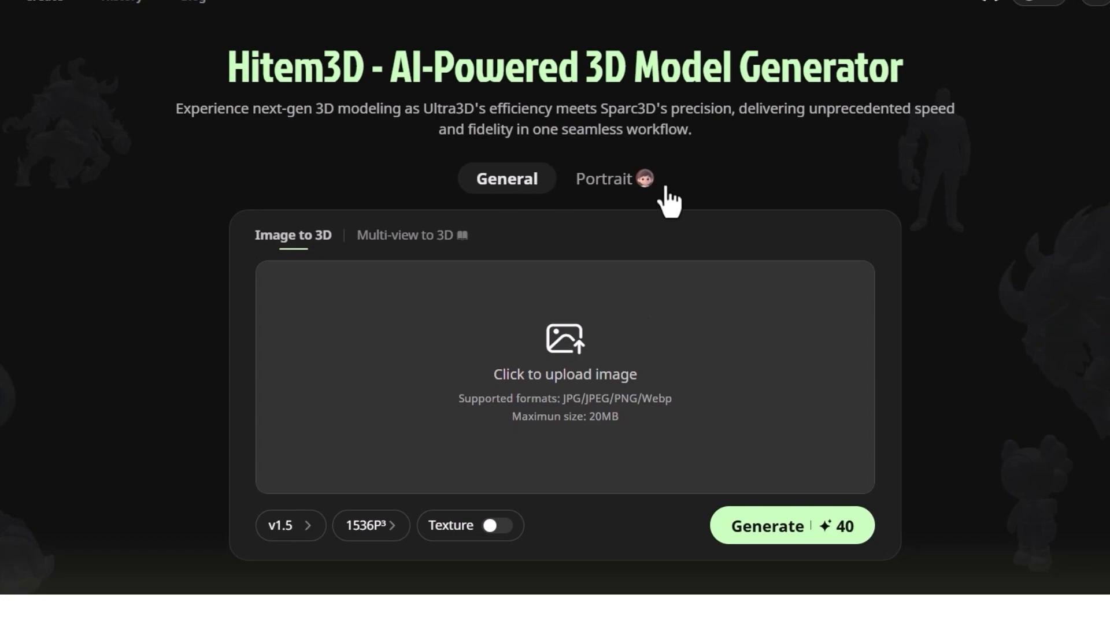
pyautogui.moveTo(507, 178)
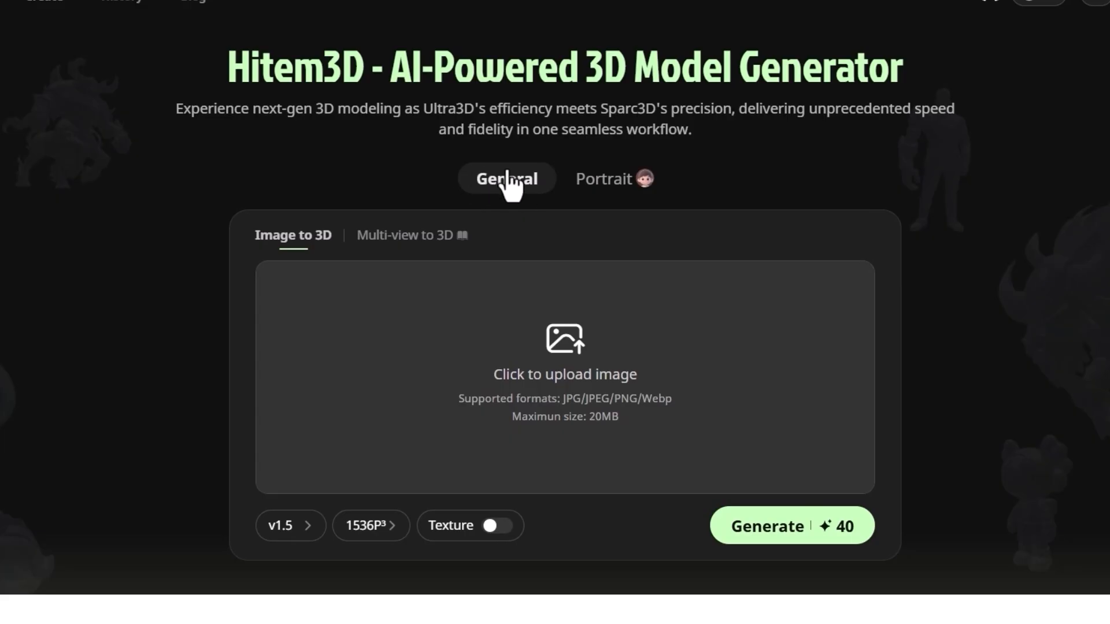
pyautogui.moveTo(520, 187)
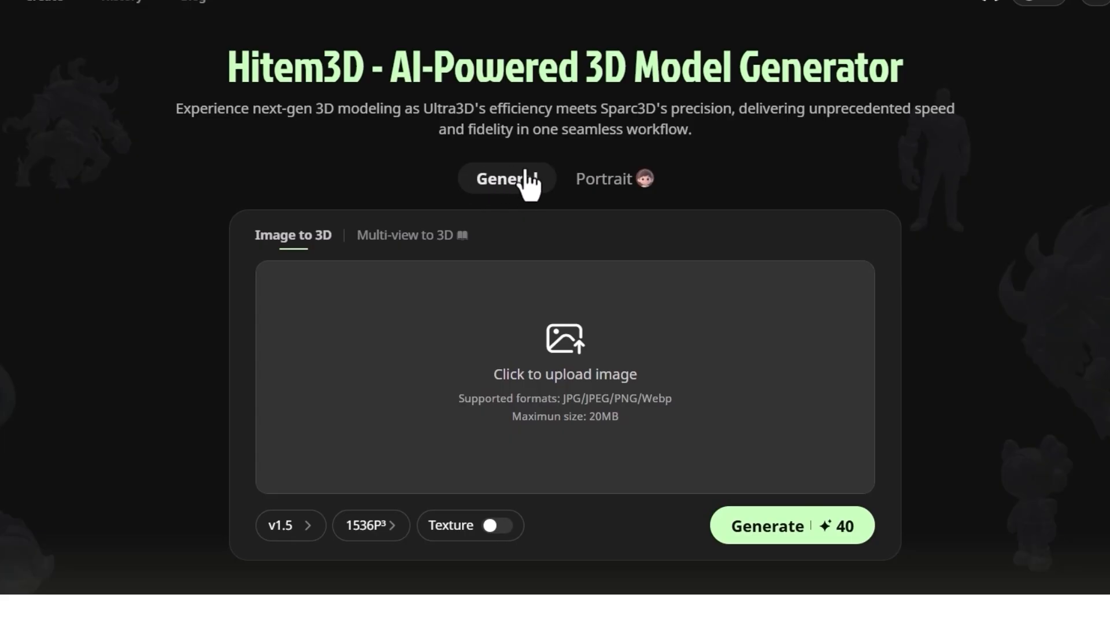
pyautogui.moveTo(664, 193)
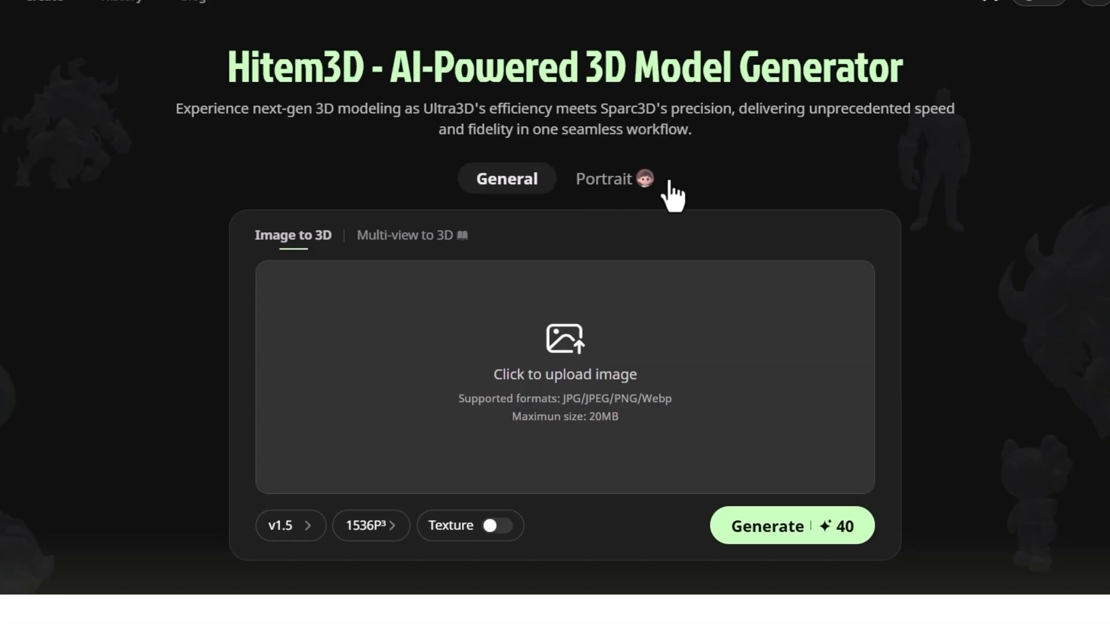
pyautogui.moveTo(488, 411)
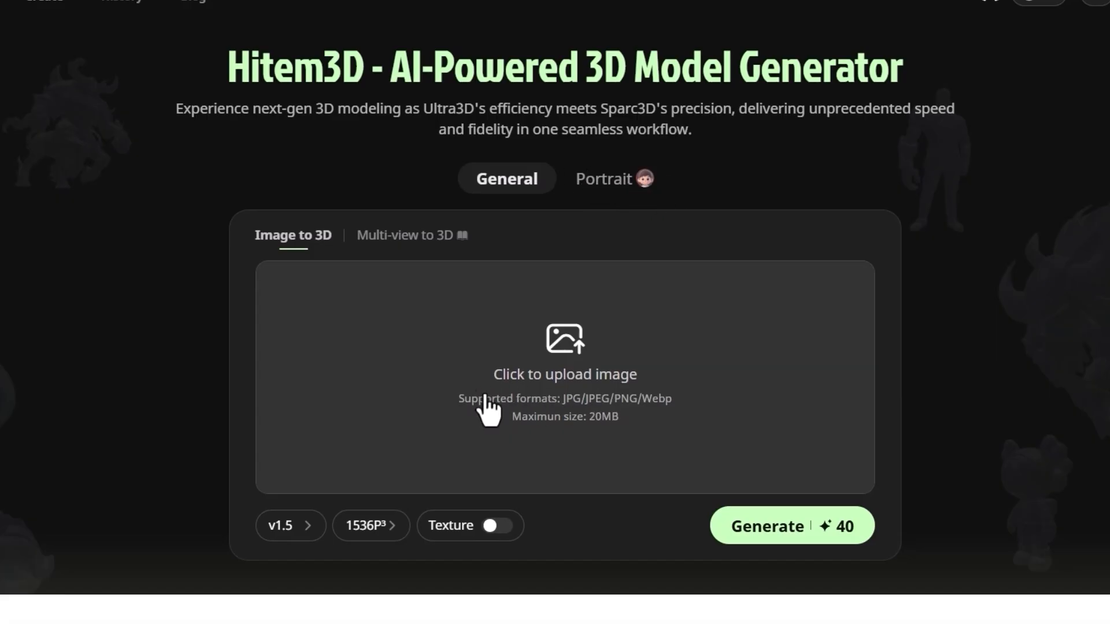
pyautogui.moveTo(598, 421)
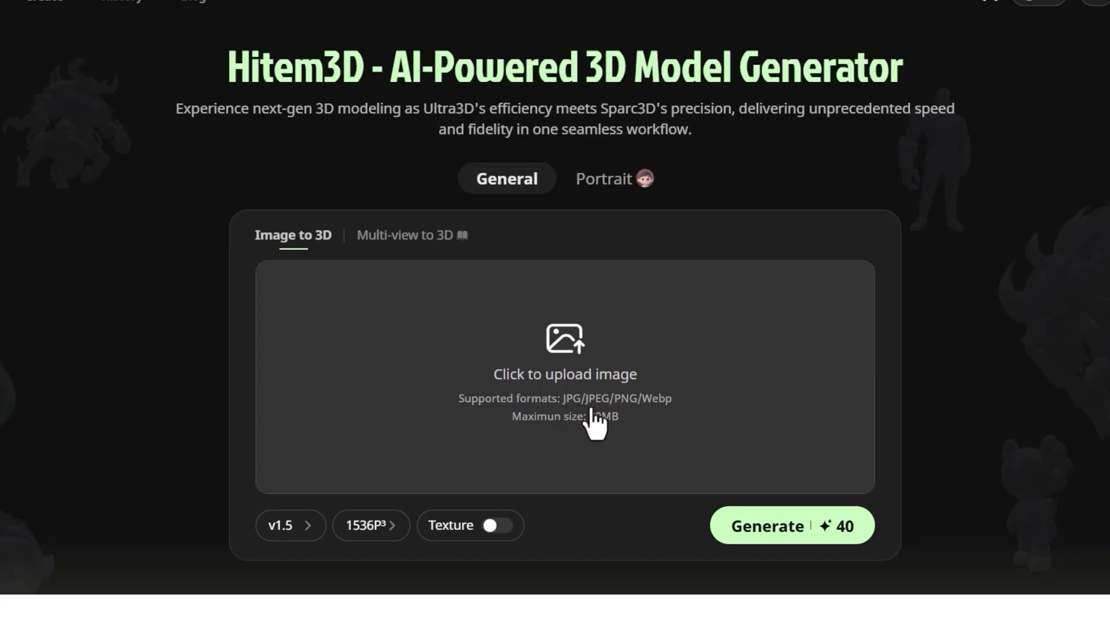
pyautogui.moveTo(644, 417)
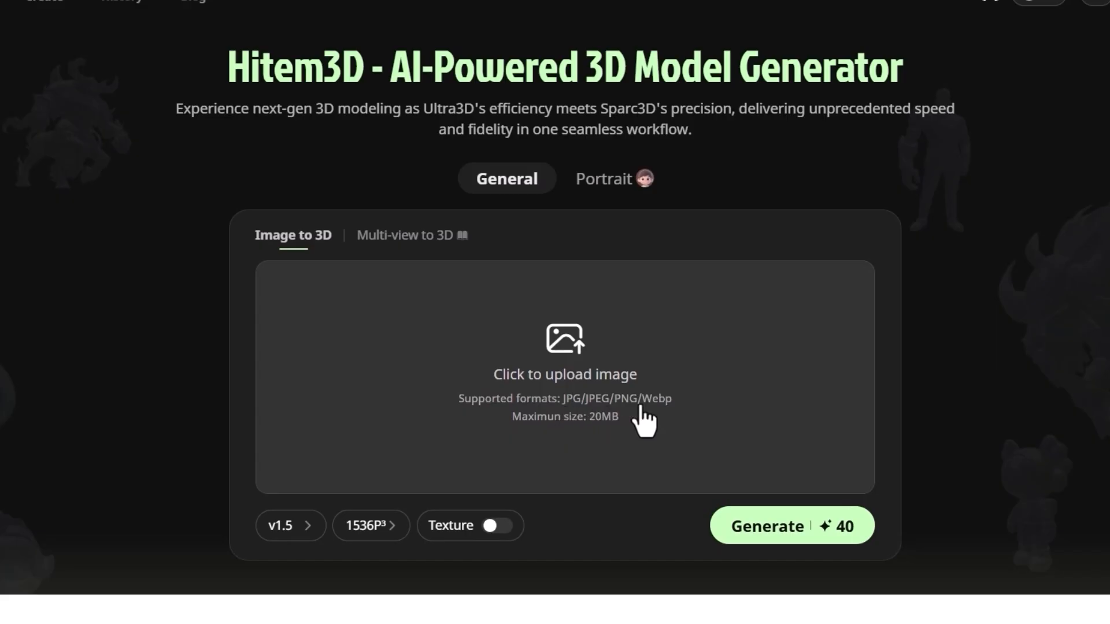
pyautogui.moveTo(597, 436)
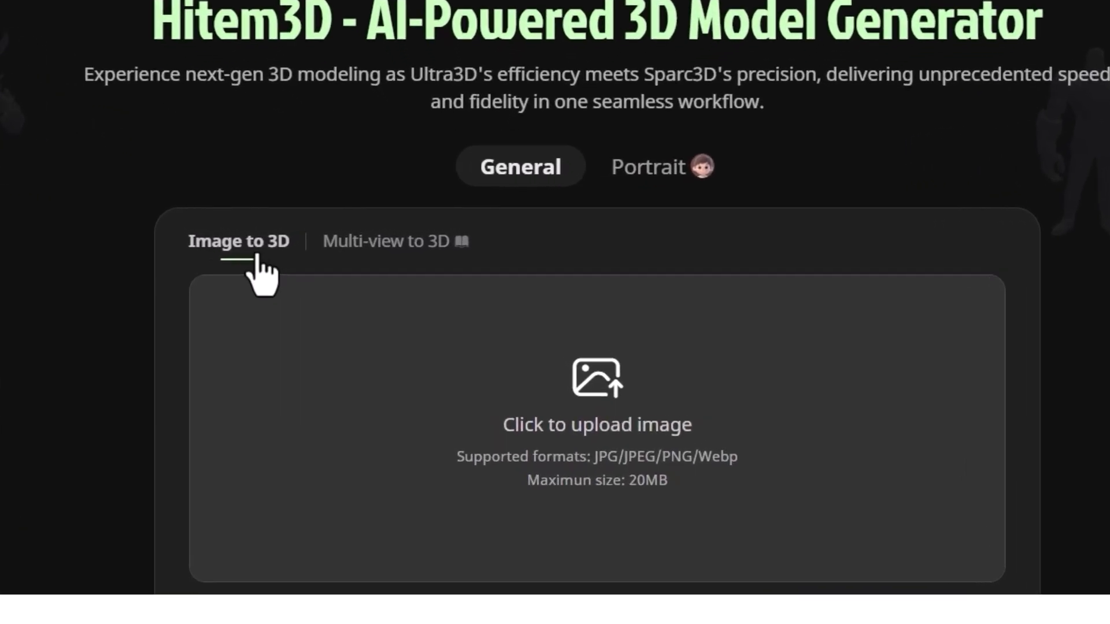
pyautogui.scroll(-3)
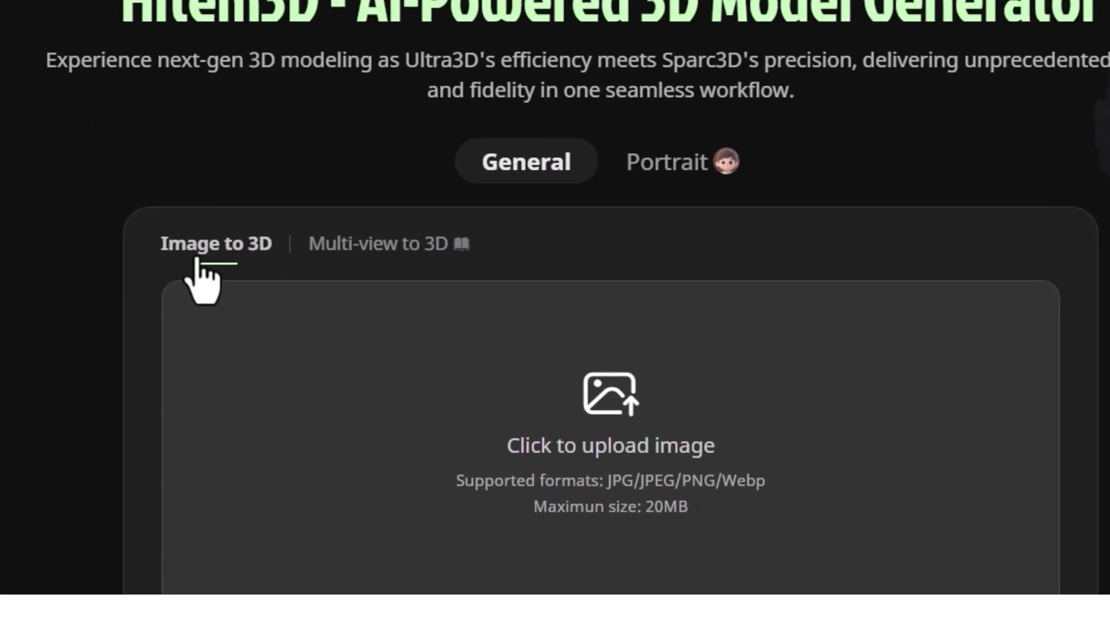
pyautogui.moveTo(421, 273)
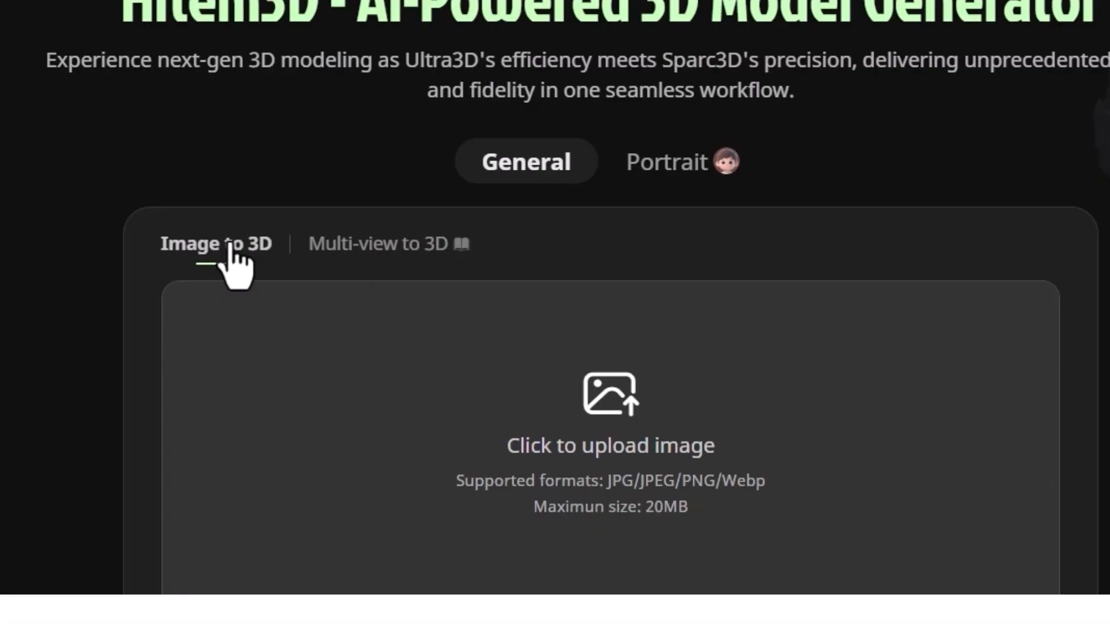
pyautogui.click(371, 244)
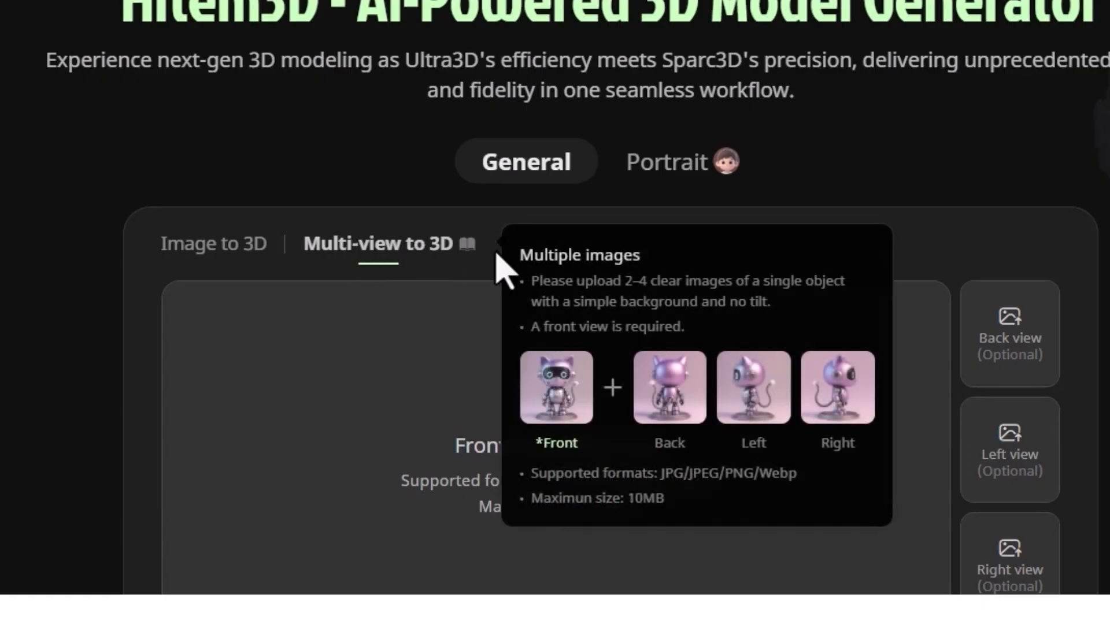
pyautogui.click(335, 289)
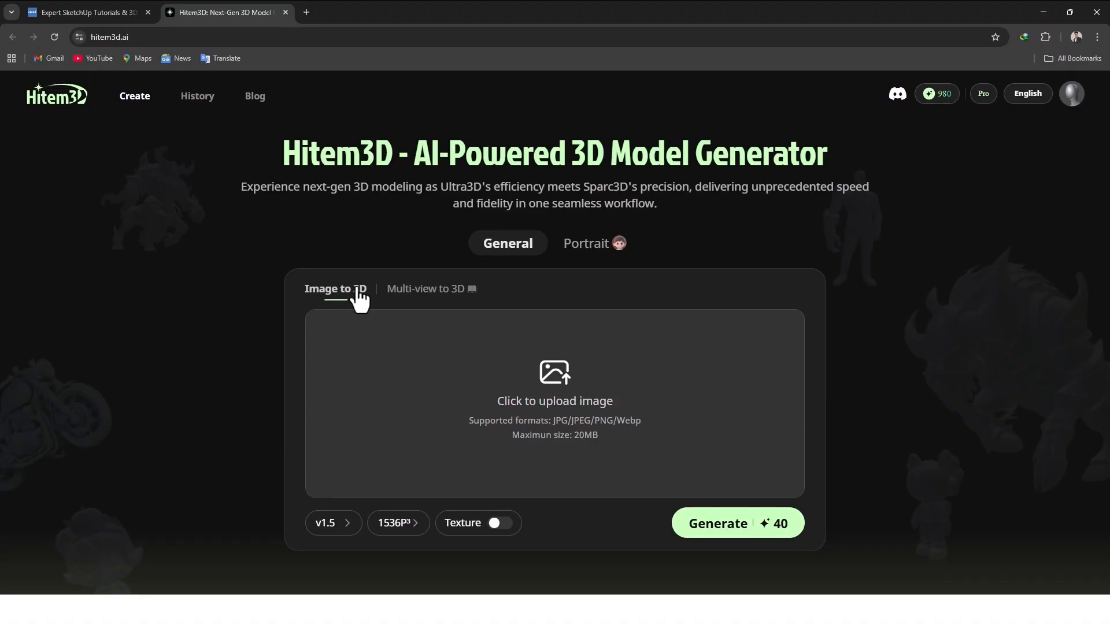
pyautogui.moveTo(557, 410)
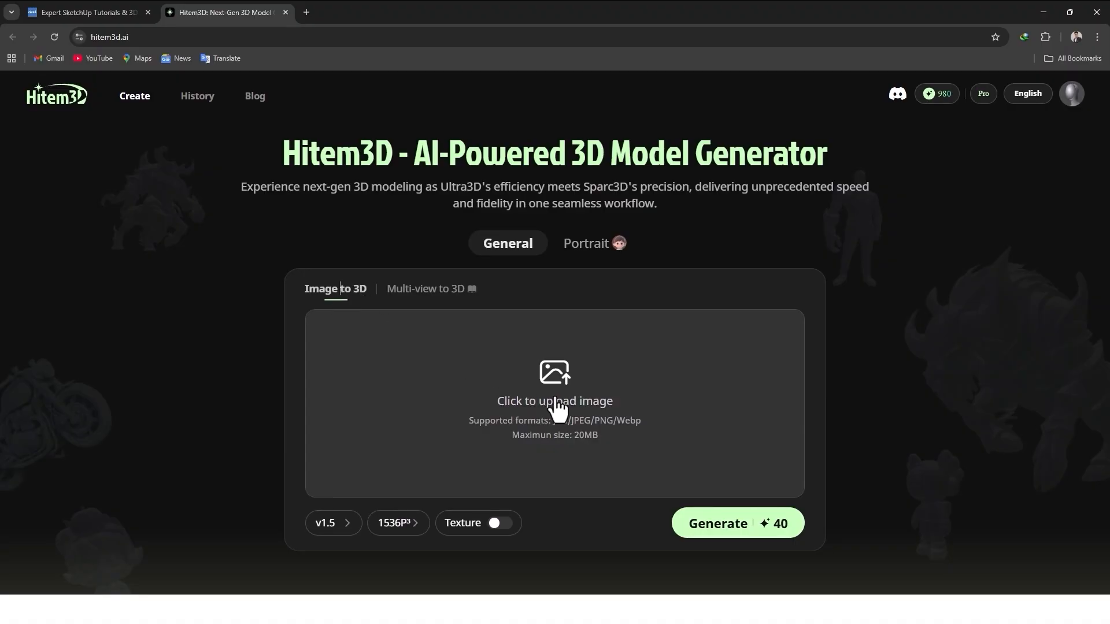
pyautogui.moveTo(548, 407)
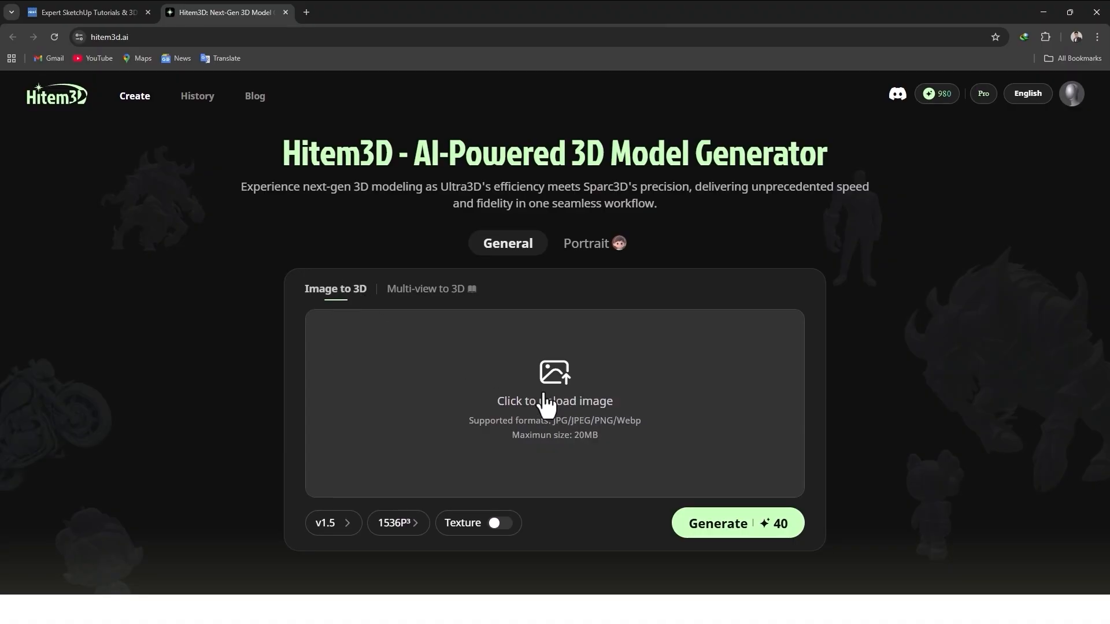
# Upload the gold trophy JPG into the single-image upload area.
pyautogui.click(554, 402)
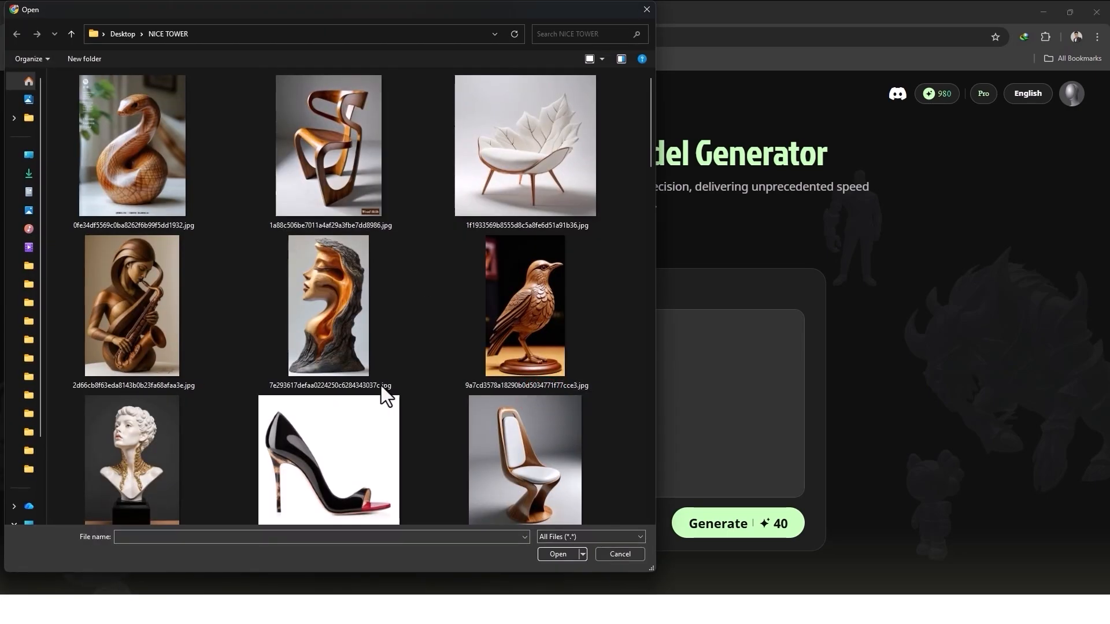
pyautogui.scroll(-3)
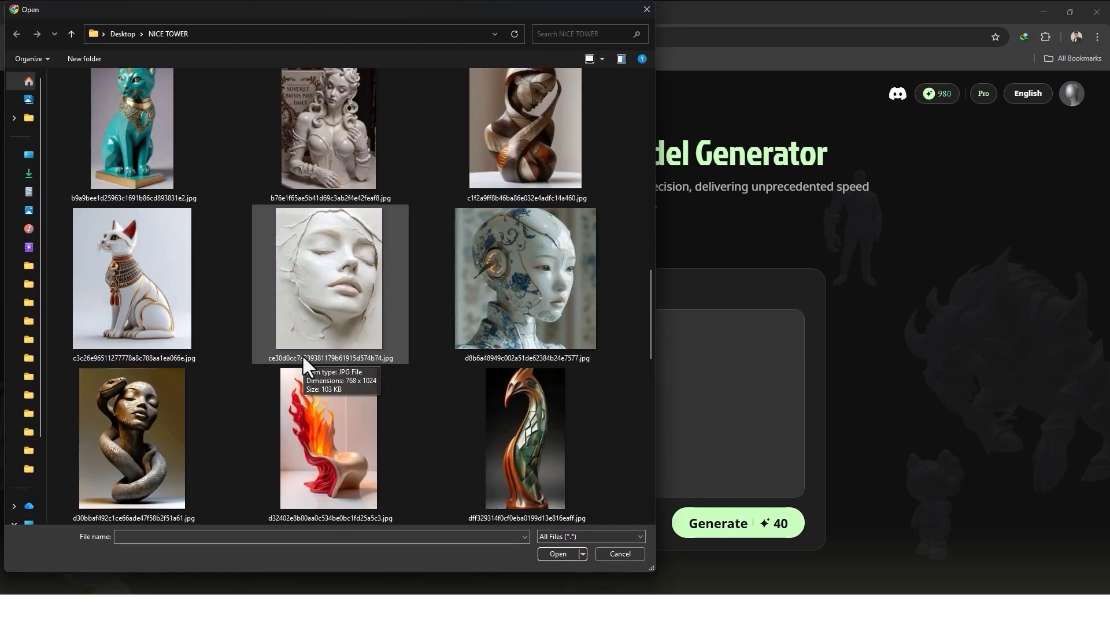
pyautogui.scroll(-3)
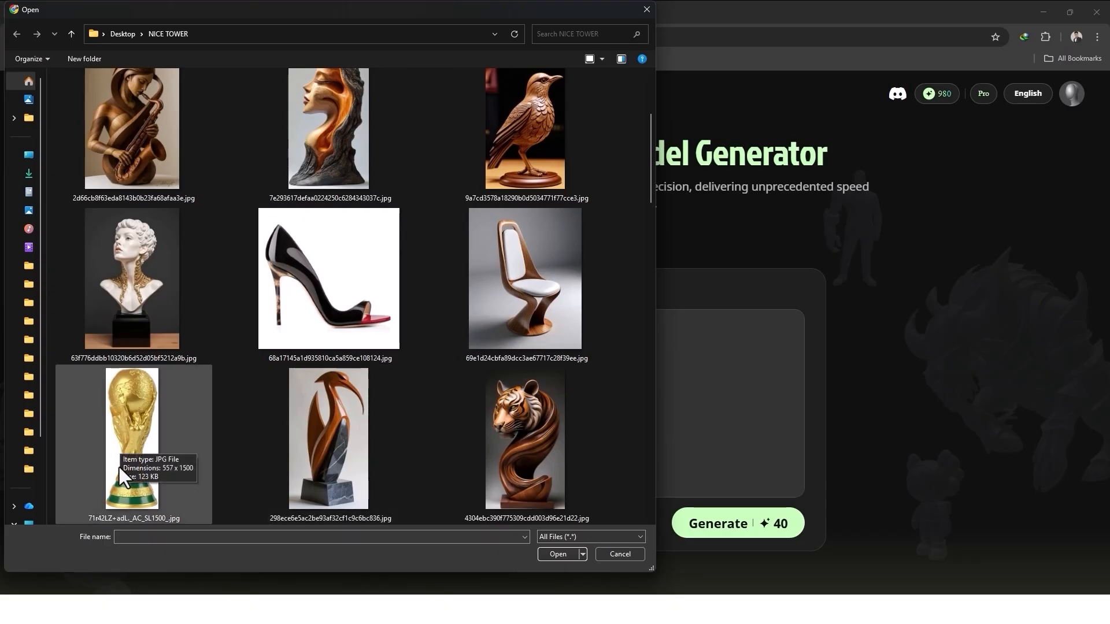
pyautogui.click(131, 436)
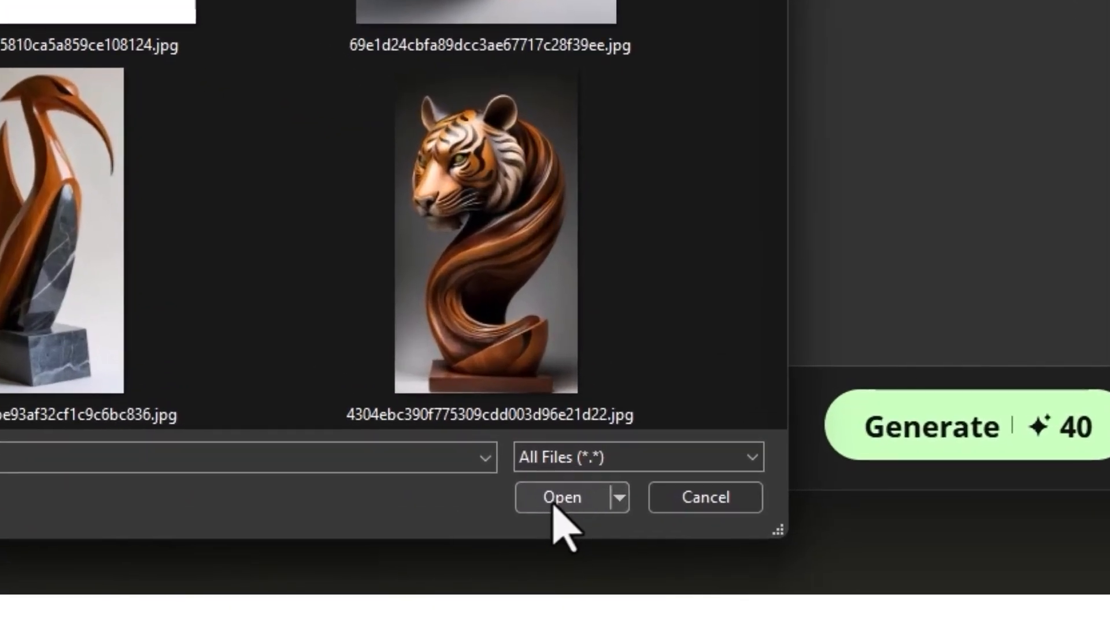
pyautogui.click(563, 498)
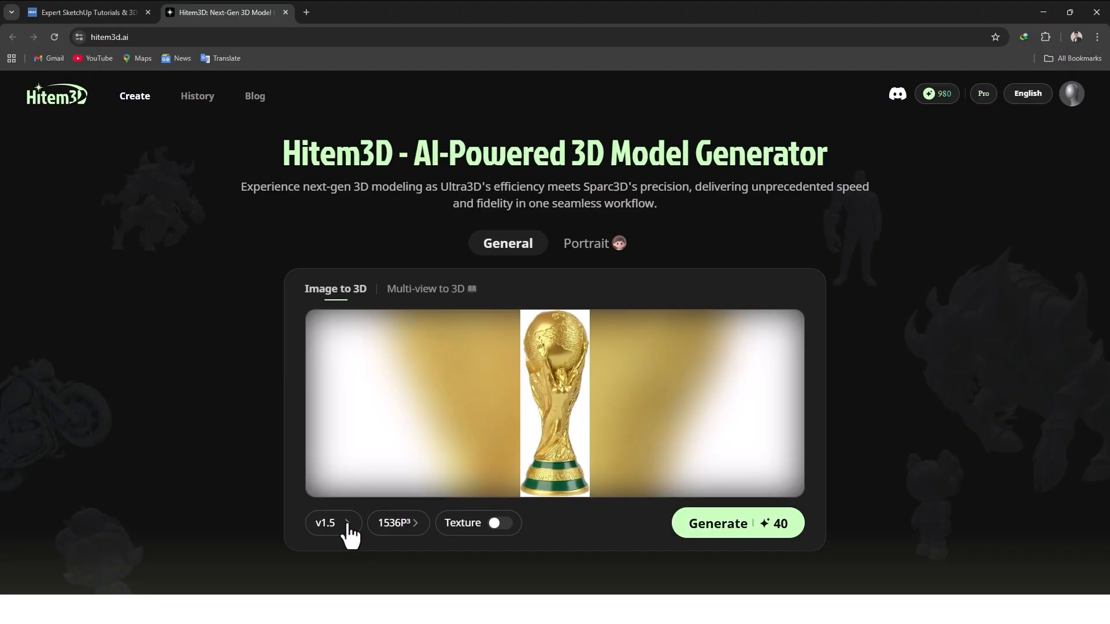
# Leave the model version at v1.5 and set resolution to 1536P³pro (60 credits).
pyautogui.click(325, 523)
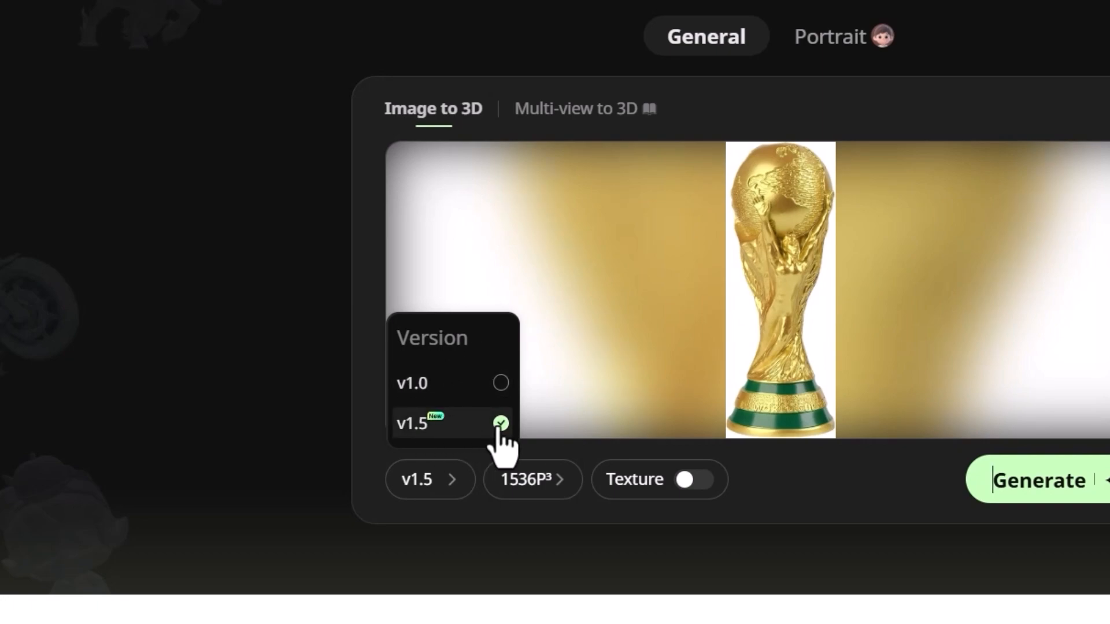
pyautogui.moveTo(450, 436)
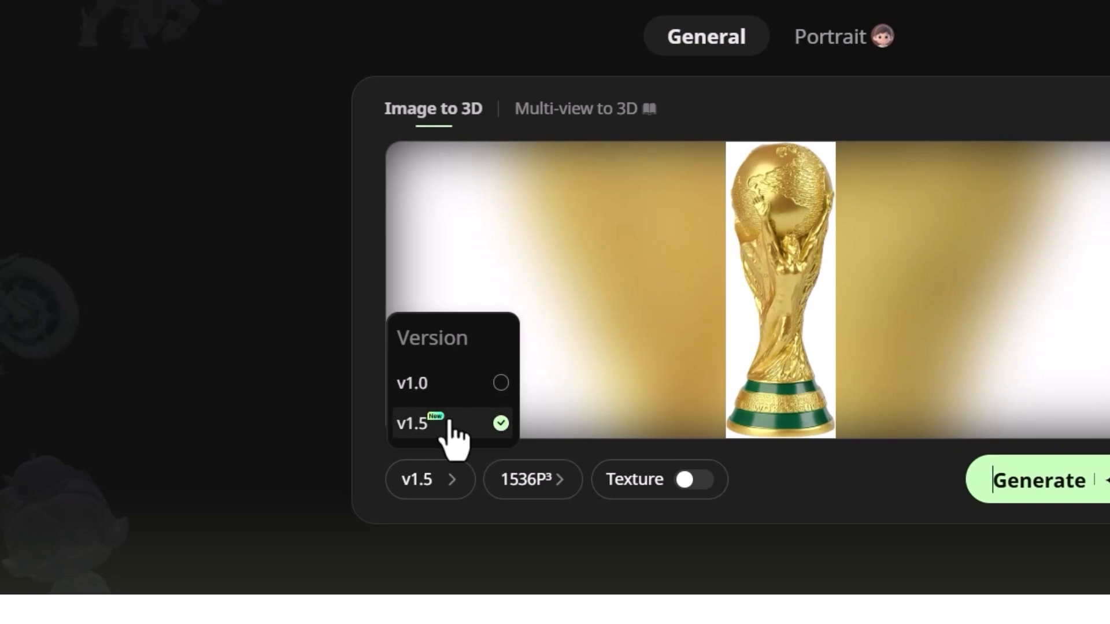
pyautogui.moveTo(424, 453)
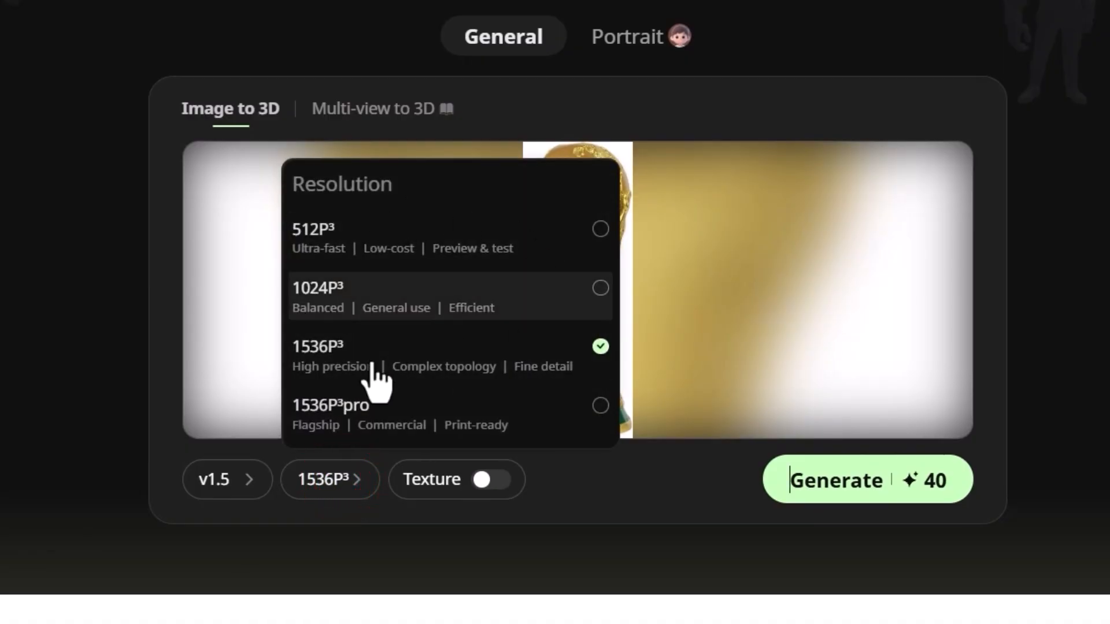
pyautogui.moveTo(488, 283)
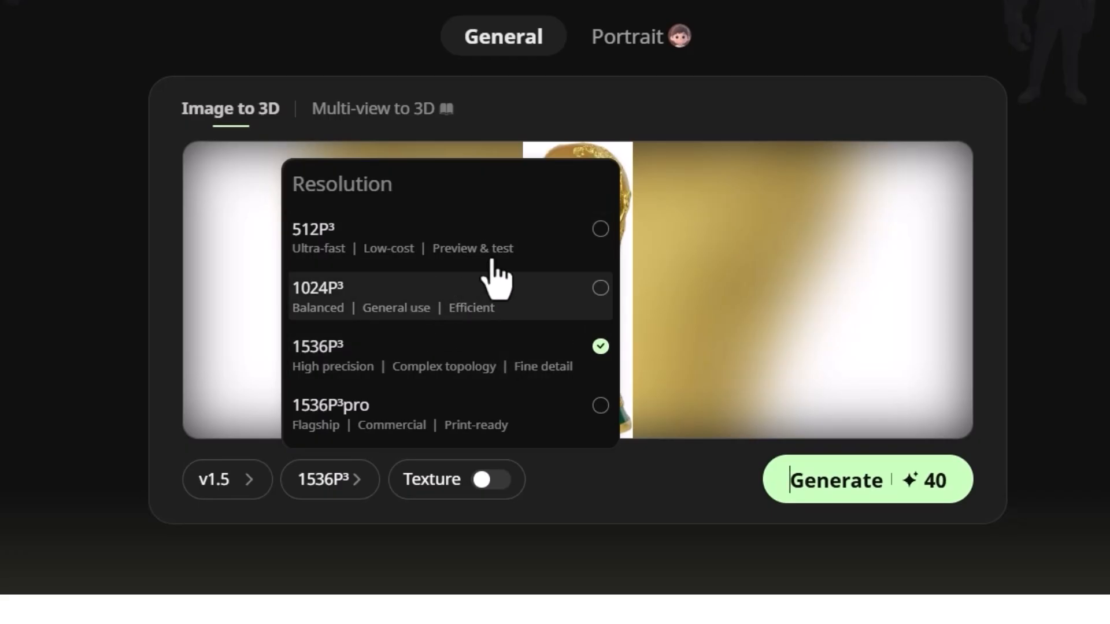
pyautogui.moveTo(1005, 538)
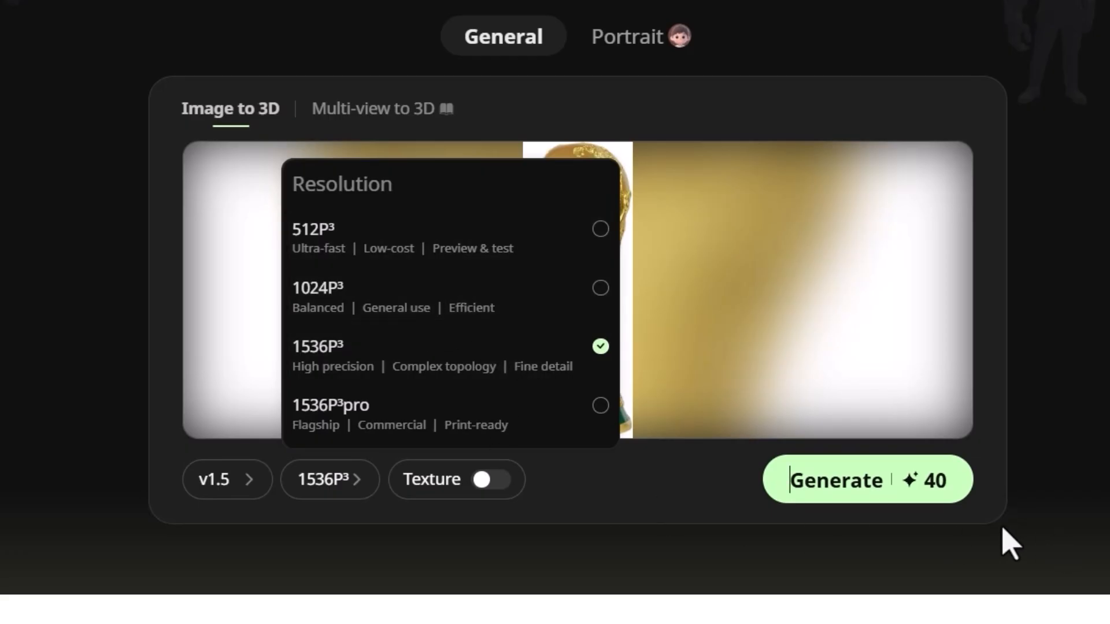
pyautogui.moveTo(867, 479)
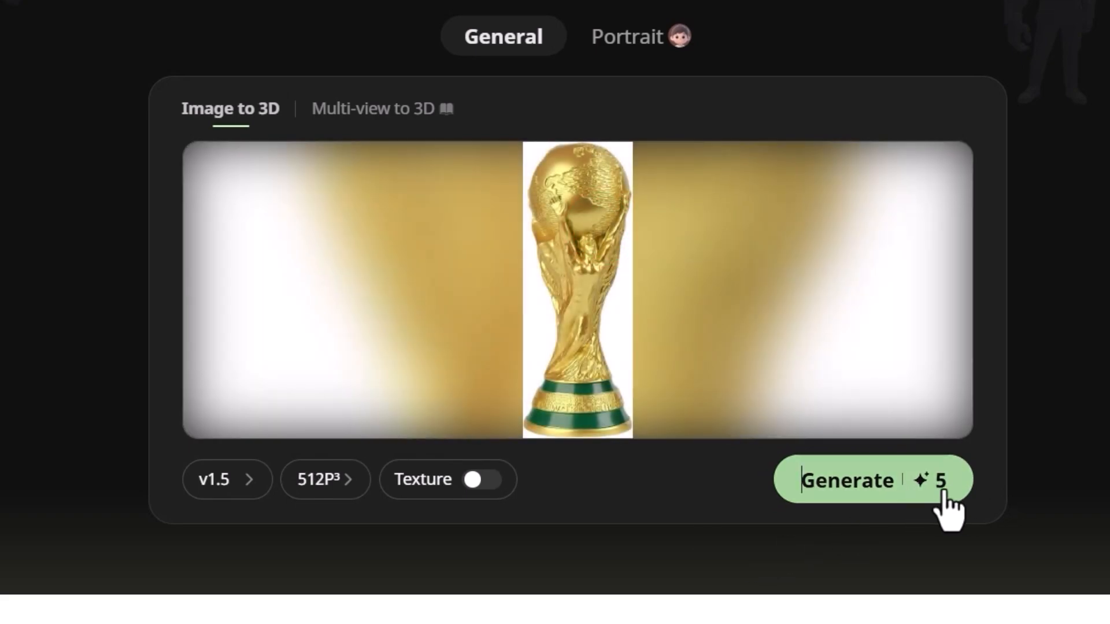
pyautogui.click(324, 479)
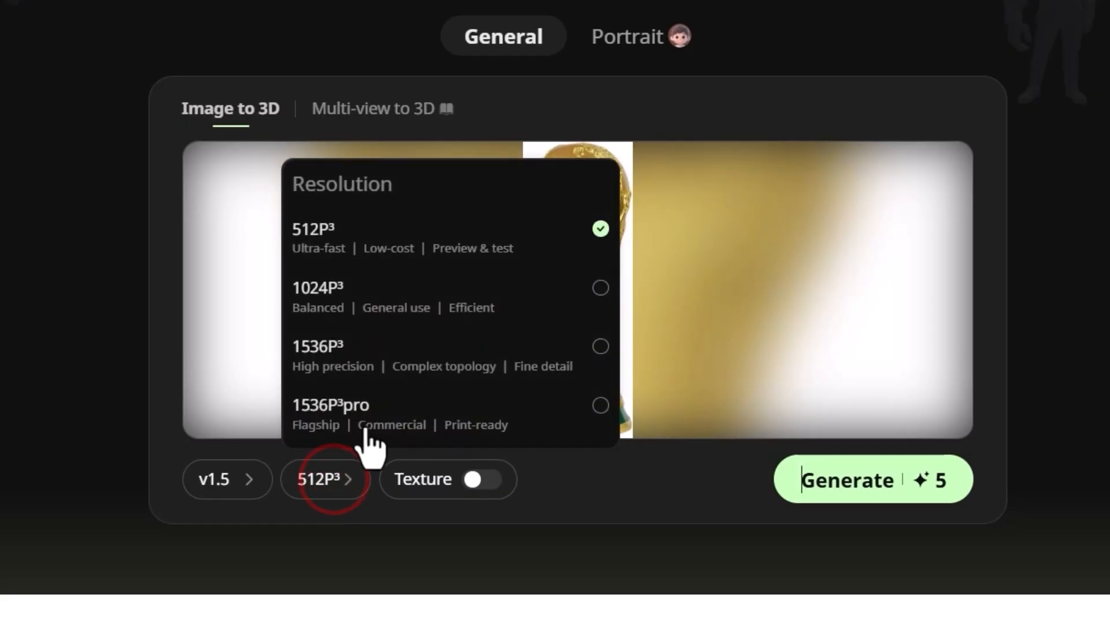
pyautogui.click(319, 406)
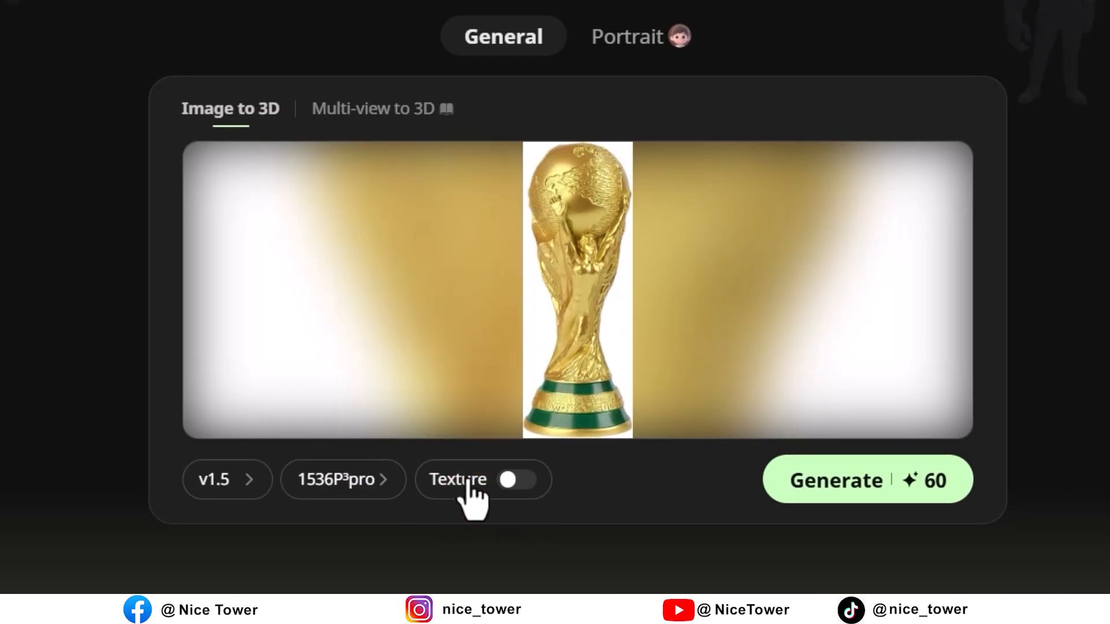
# Switch Texture on (70 credits) and generate the textured trophy model.
pyautogui.click(517, 480)
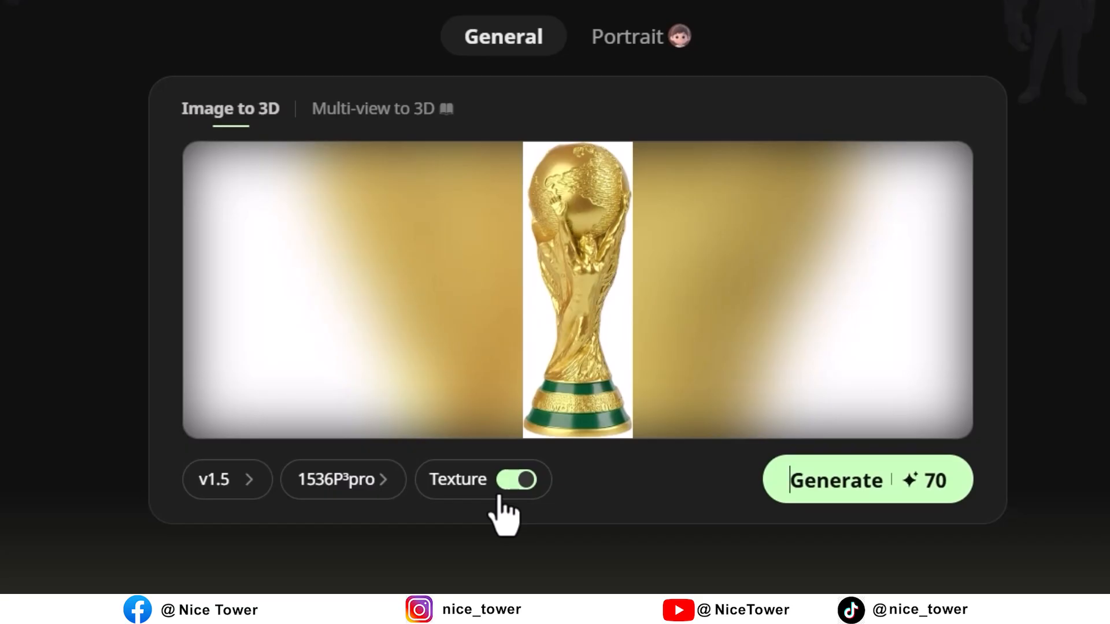
pyautogui.click(519, 480)
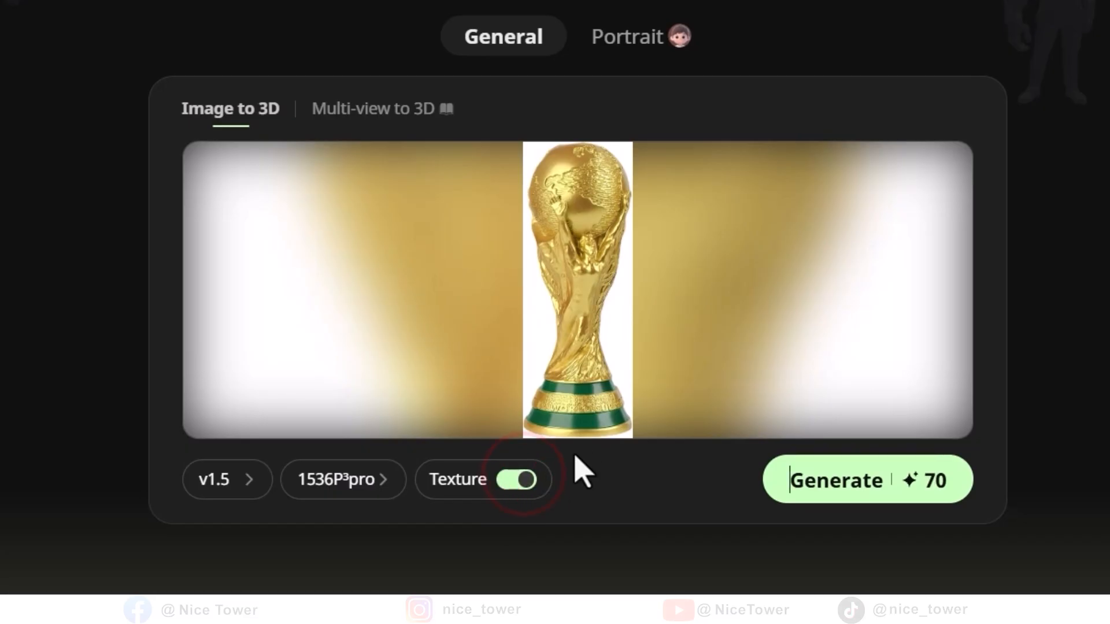
pyautogui.scroll(-3)
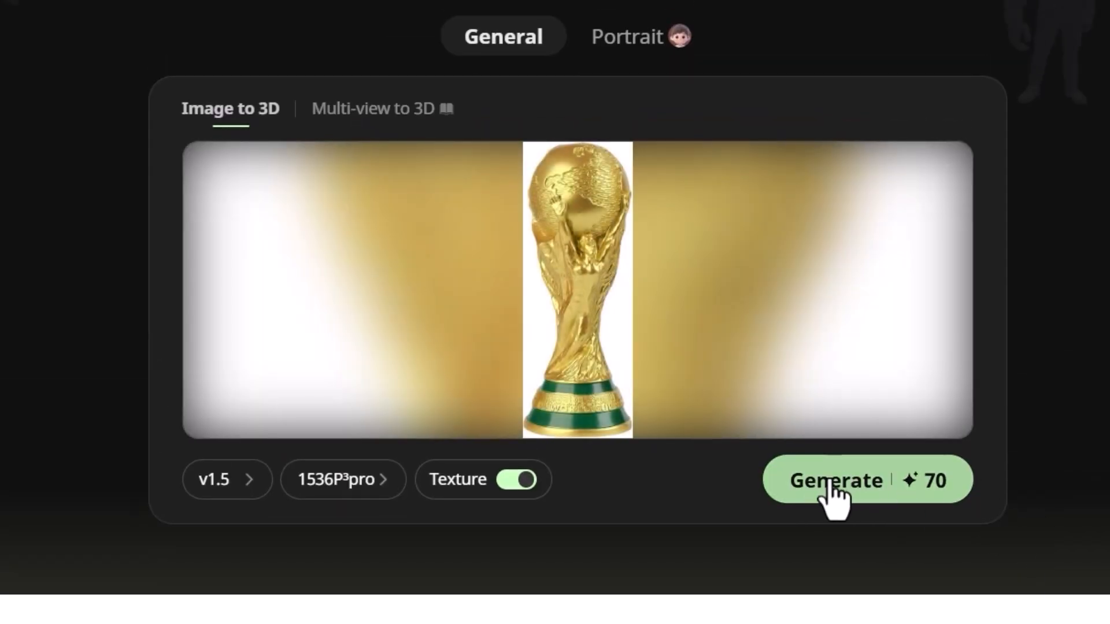
pyautogui.click(837, 481)
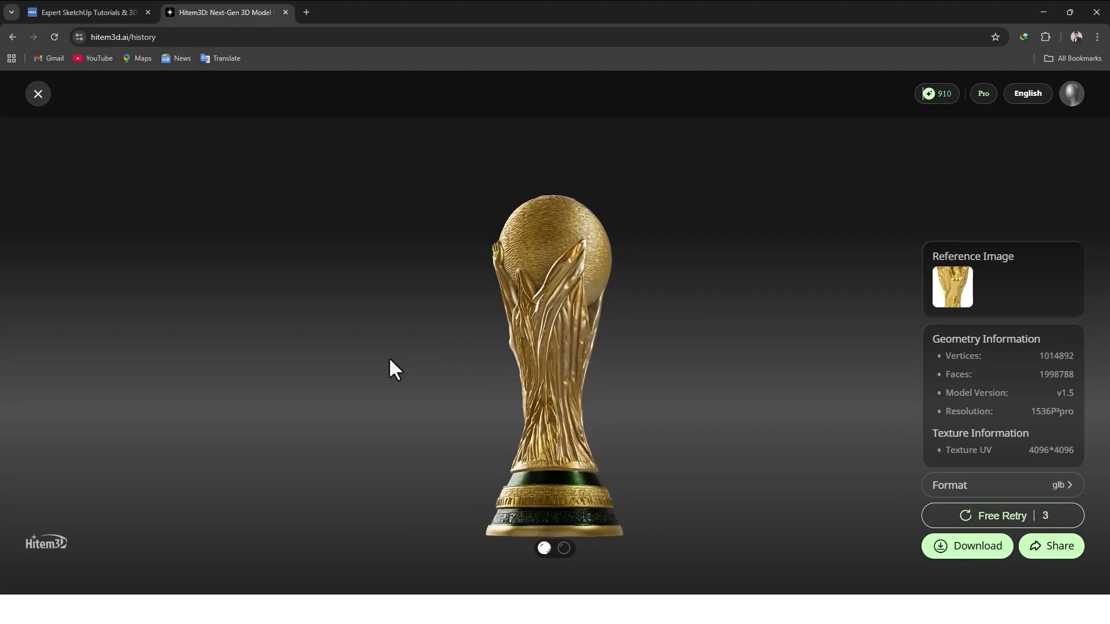
pyautogui.moveTo(394, 367); pyautogui.dragTo(496, 379)
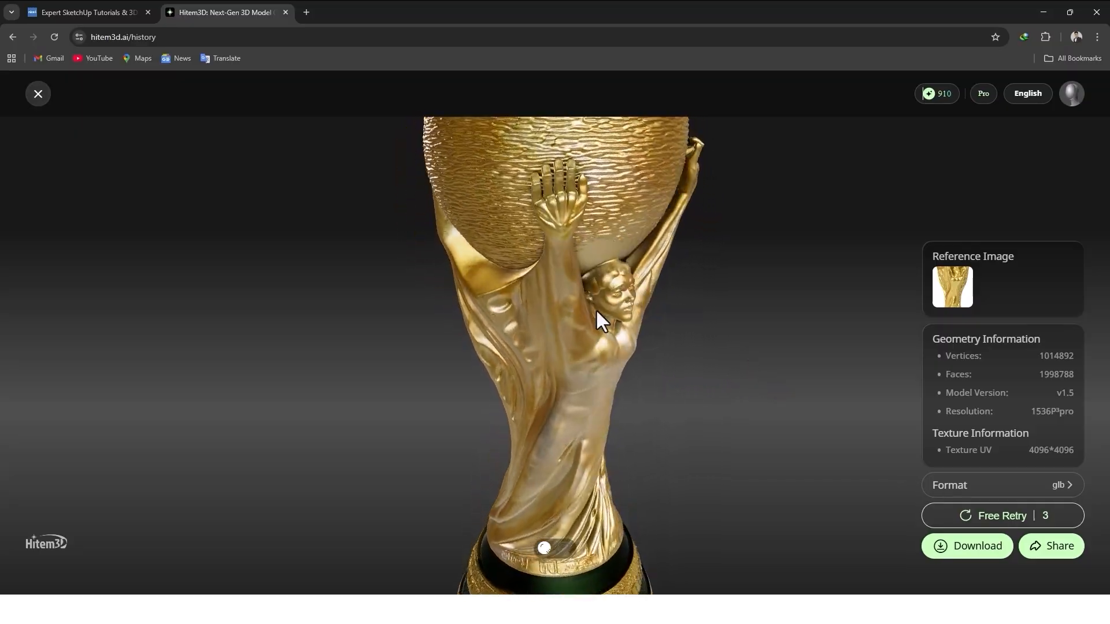
pyautogui.moveTo(598, 319); pyautogui.dragTo(474, 344)
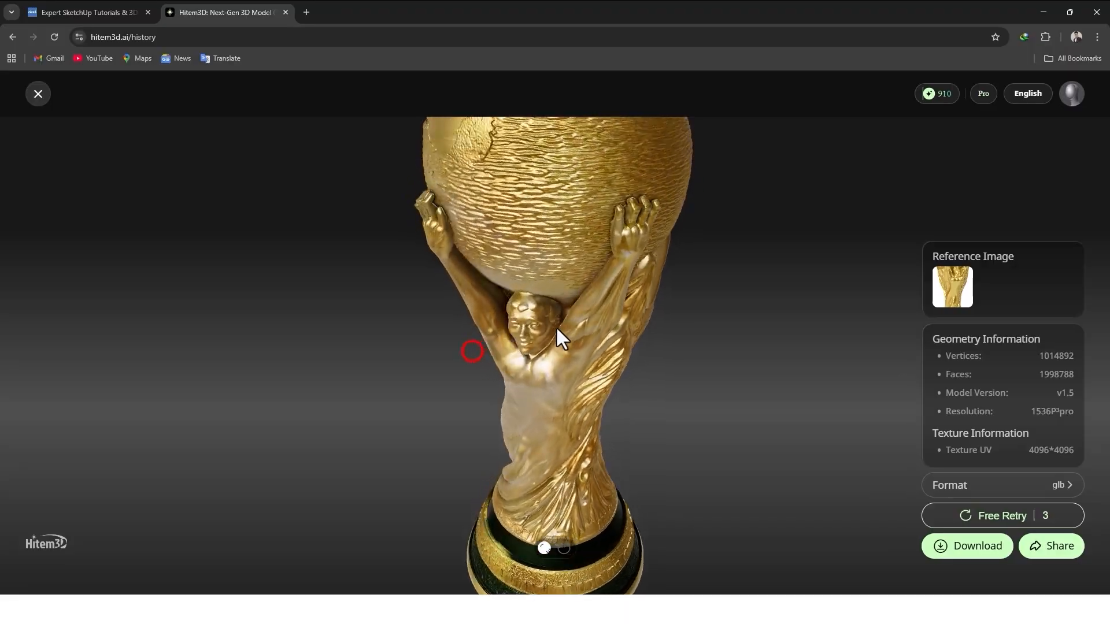
pyautogui.moveTo(560, 337); pyautogui.dragTo(623, 227)
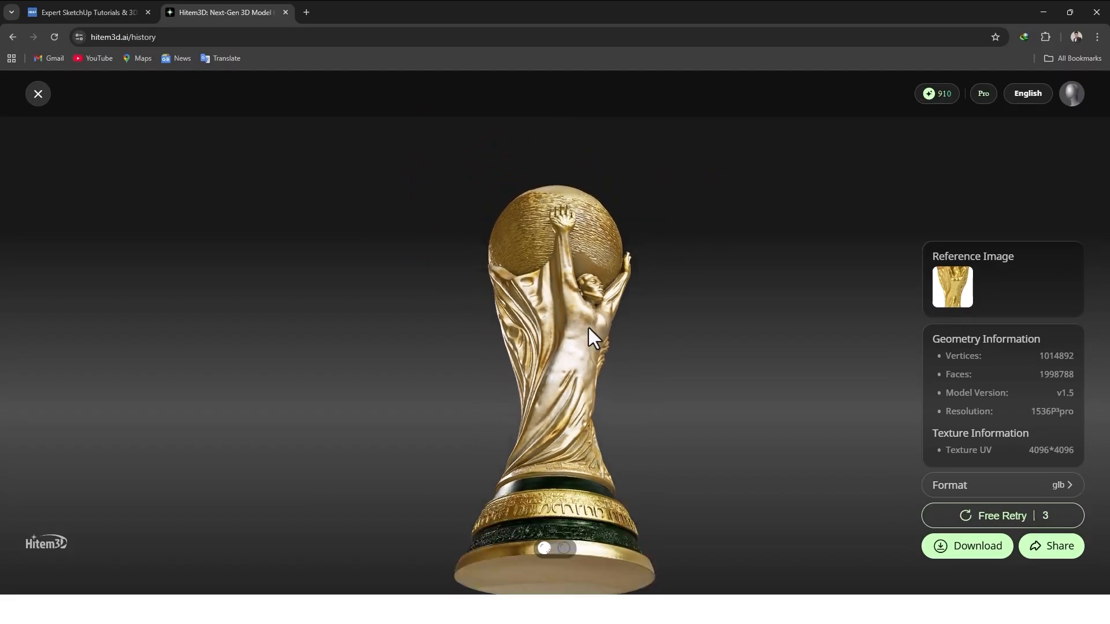
pyautogui.moveTo(591, 336); pyautogui.dragTo(559, 481)
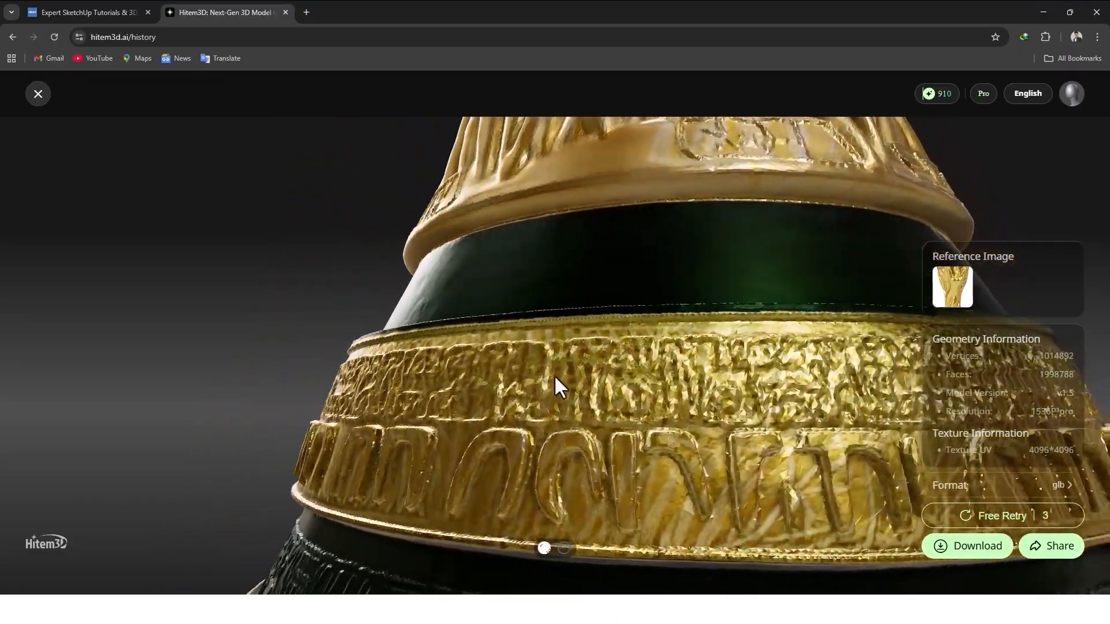
pyautogui.moveTo(559, 389); pyautogui.dragTo(446, 395)
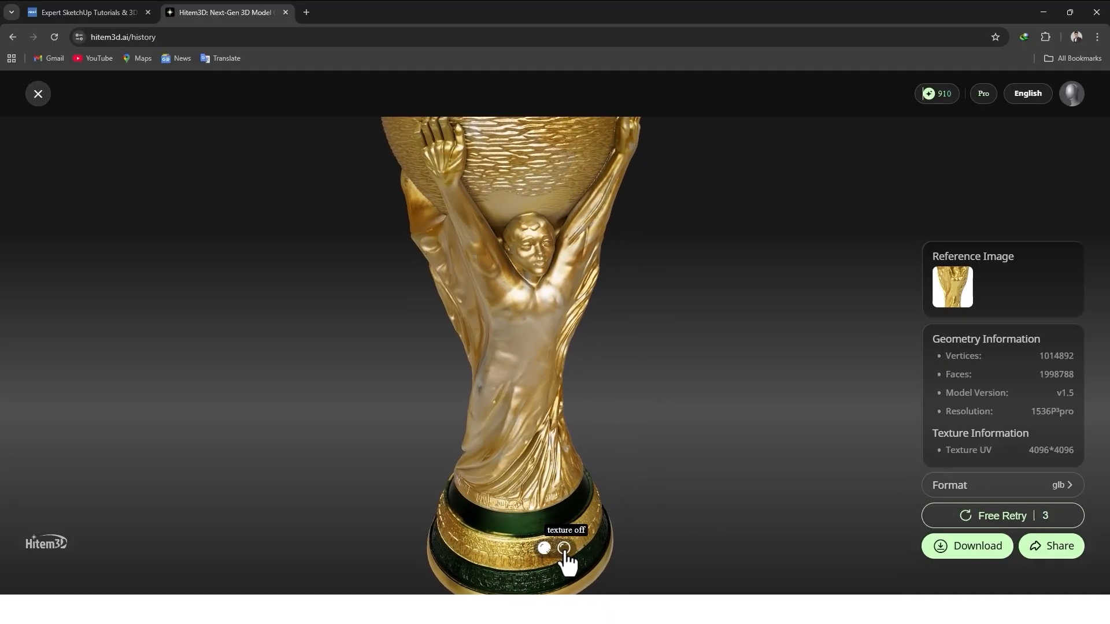
pyautogui.click(563, 549)
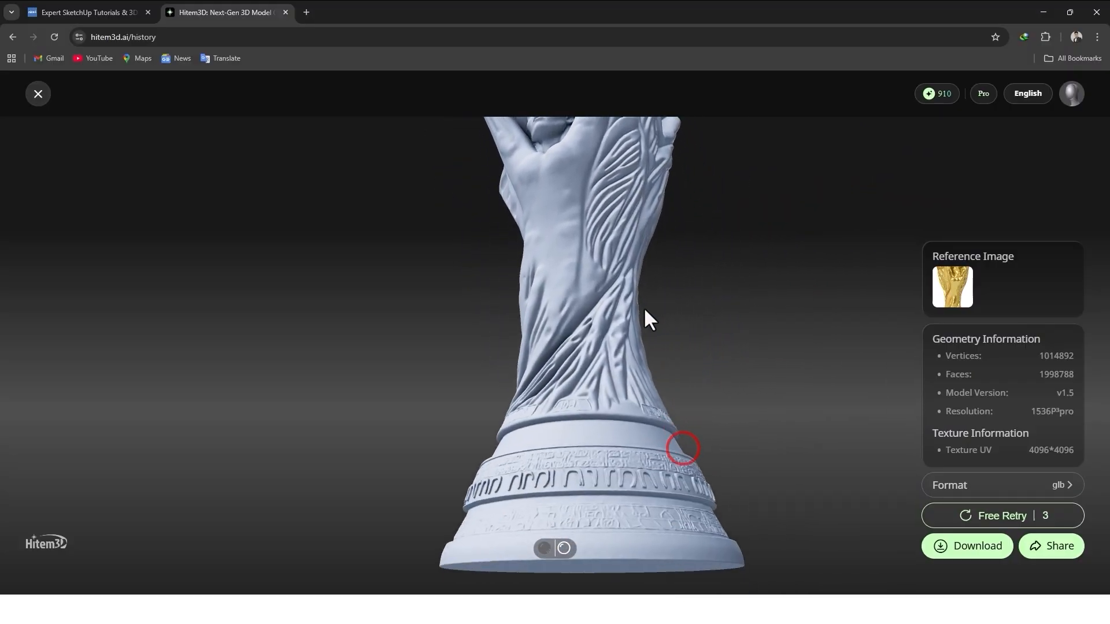
pyautogui.moveTo(648, 319); pyautogui.dragTo(759, 454)
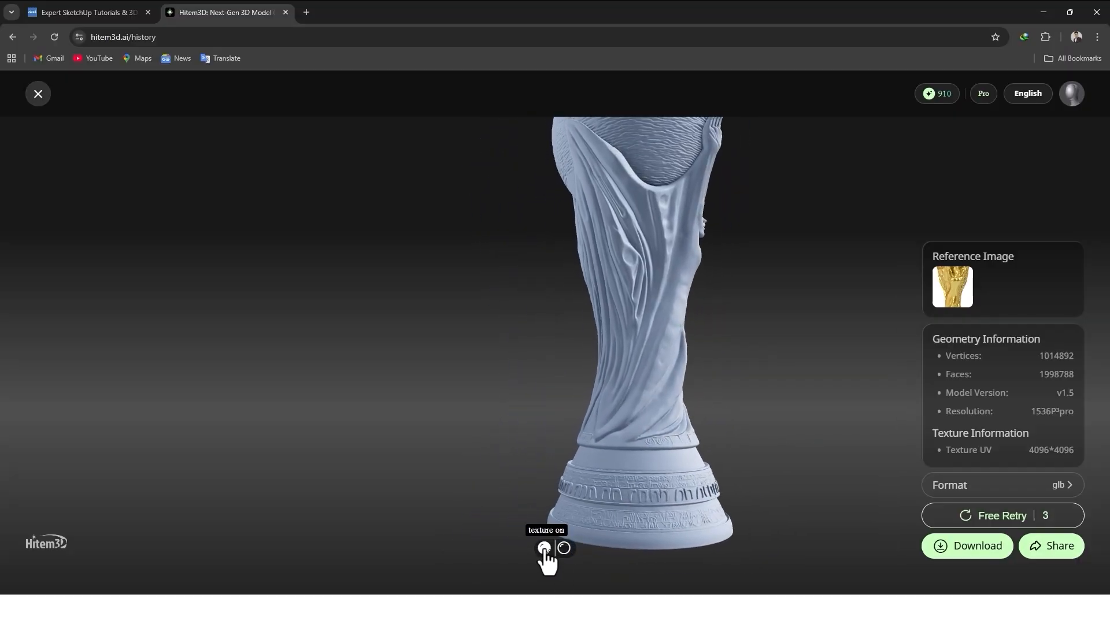
pyautogui.click(545, 548)
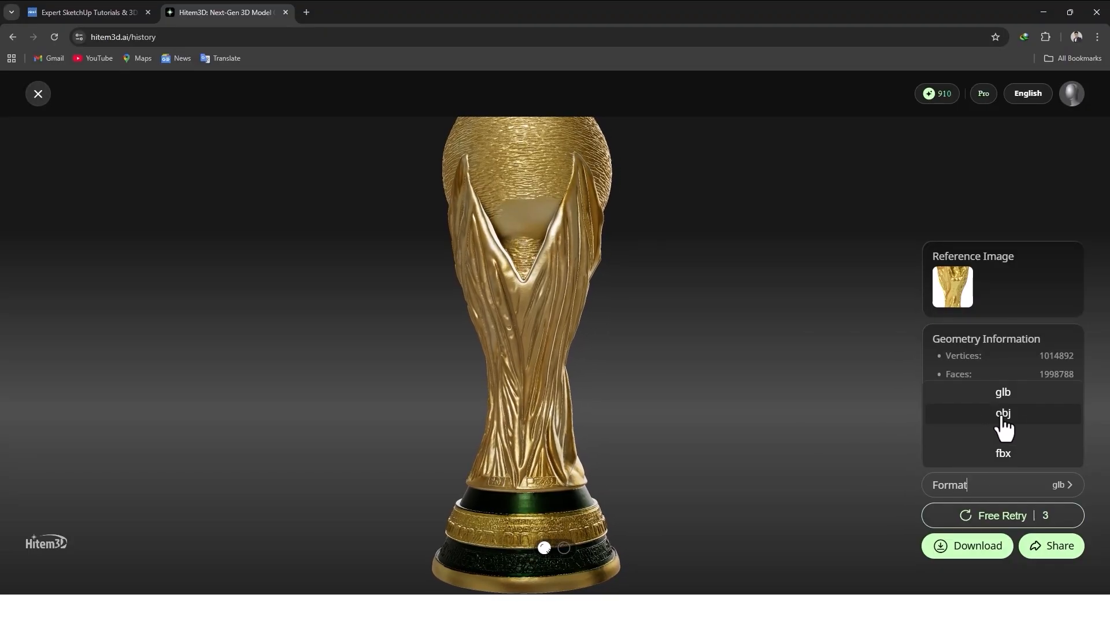
# Set the export format to obj and download the trophy model.
pyautogui.click(1003, 414)
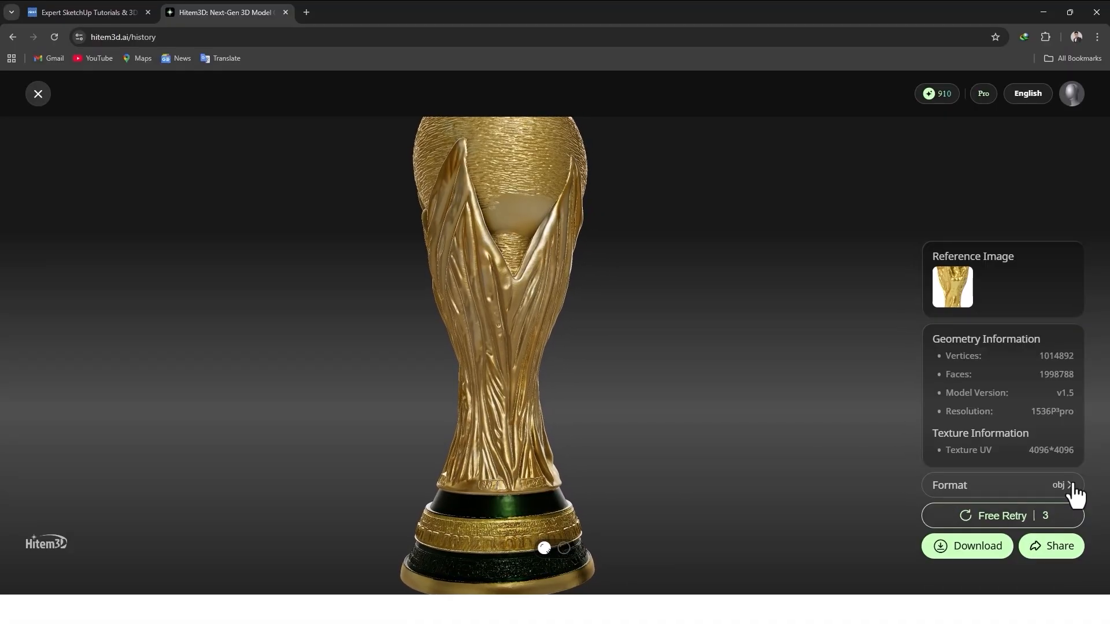
pyautogui.click(1000, 484)
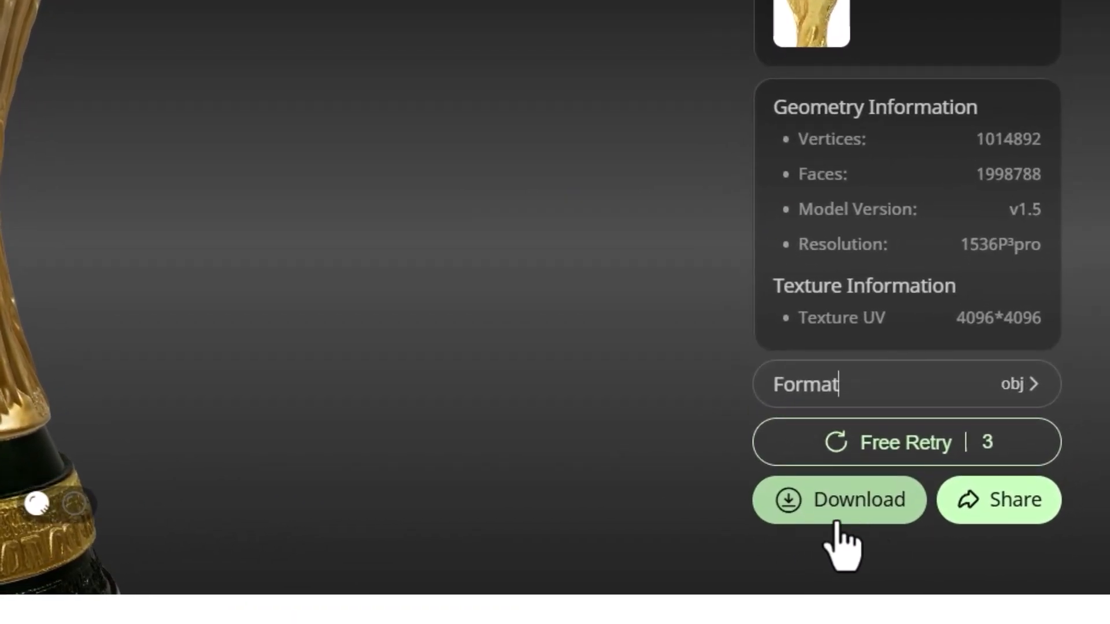
pyautogui.click(840, 499)
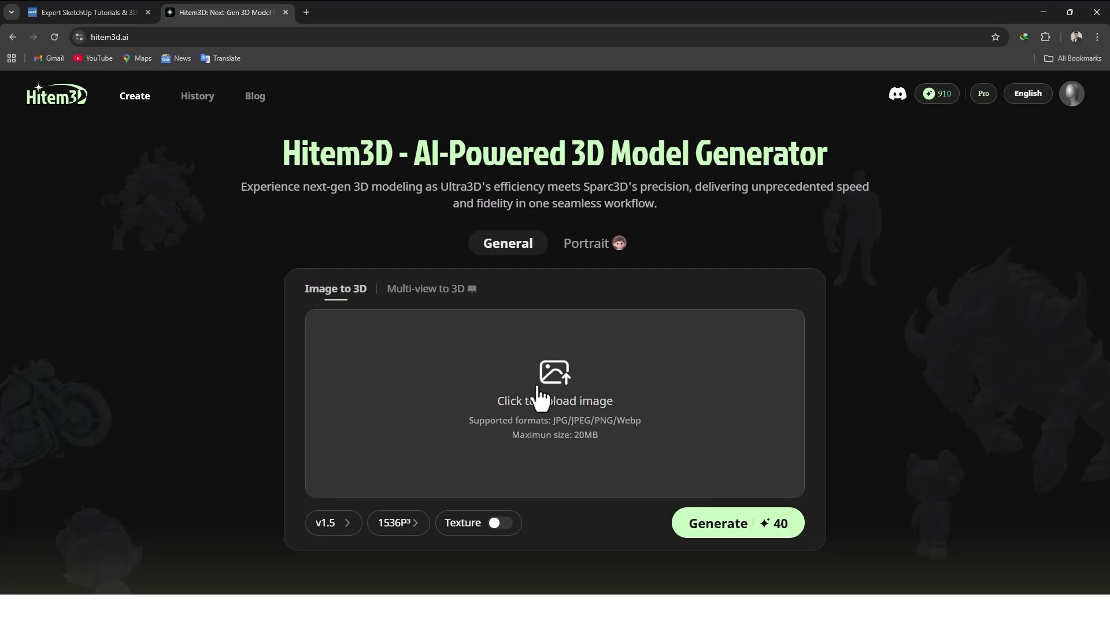
# Upload the green-and-white armchair JPG as the new source image.
pyautogui.click(553, 401)
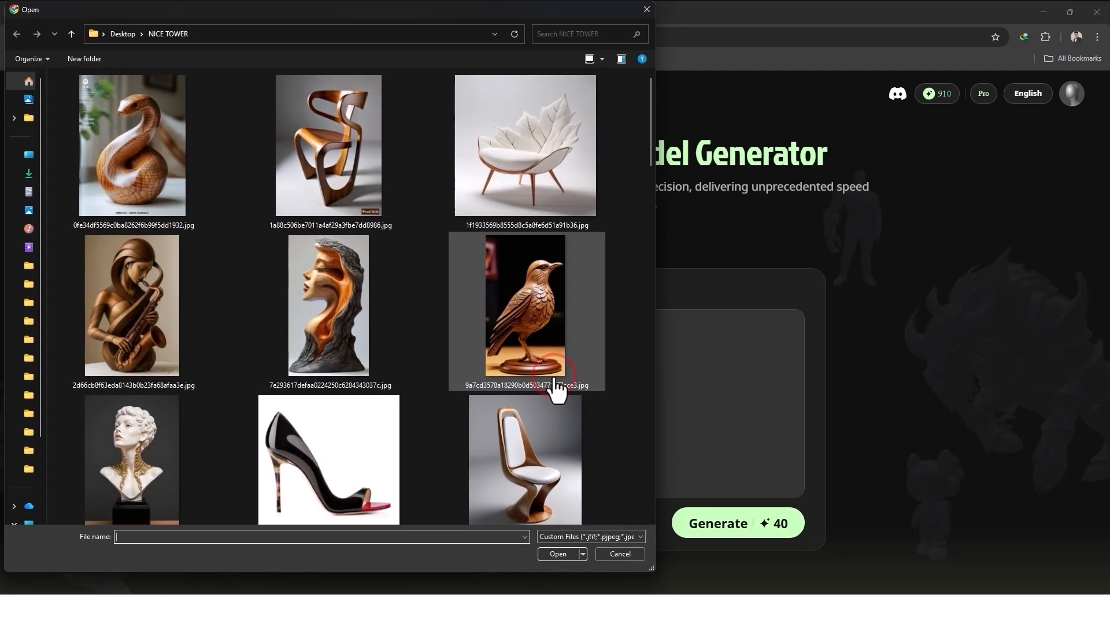
pyautogui.scroll(-3)
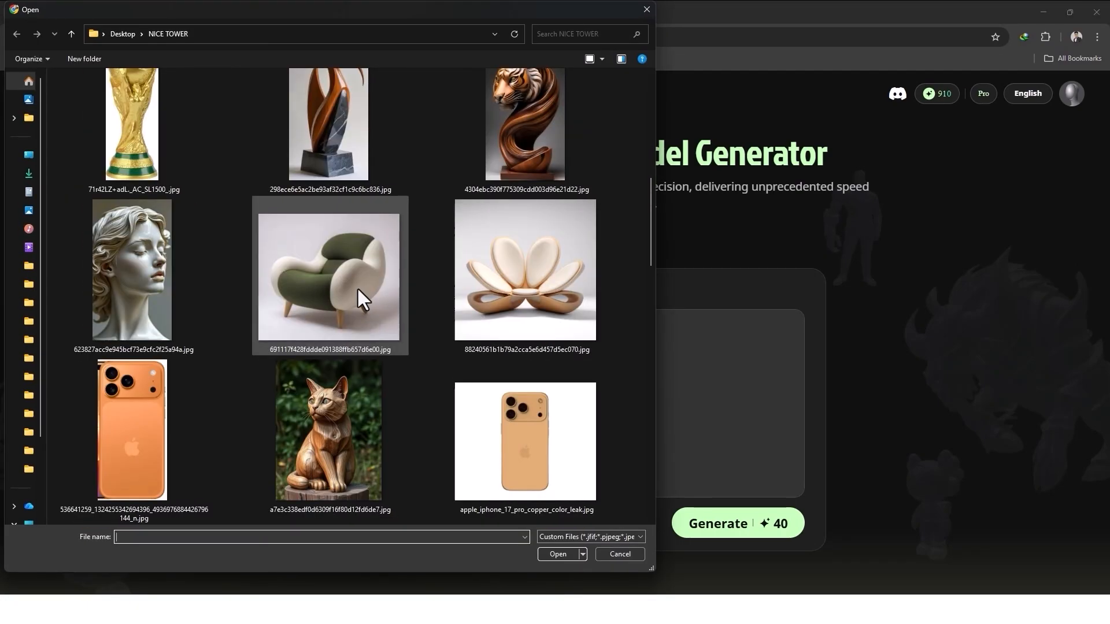
pyautogui.click(328, 277)
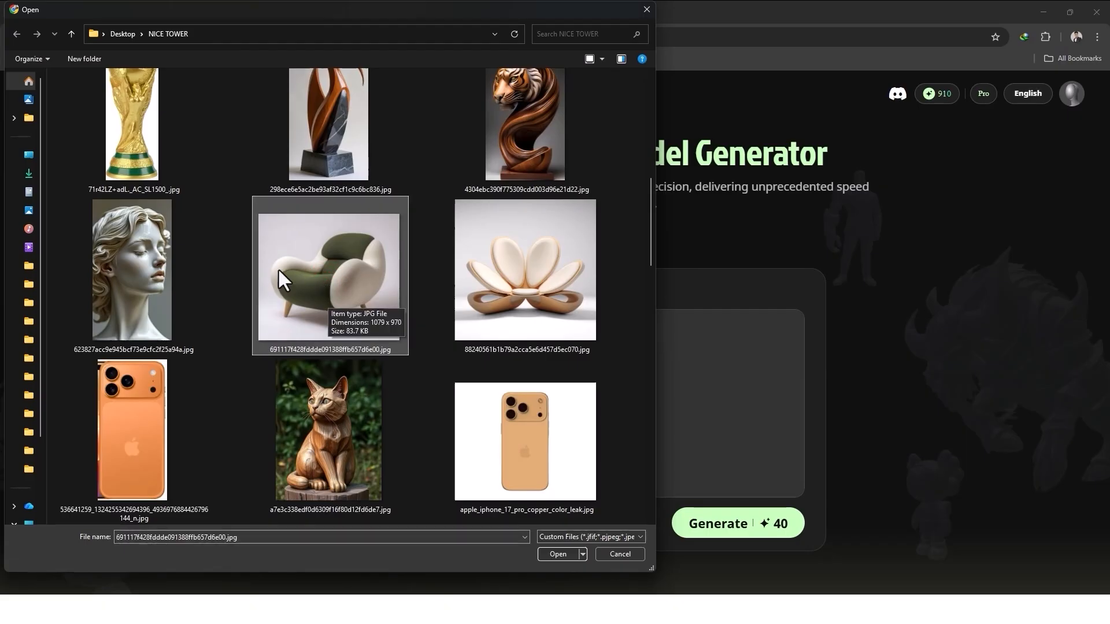
pyautogui.moveTo(344, 293)
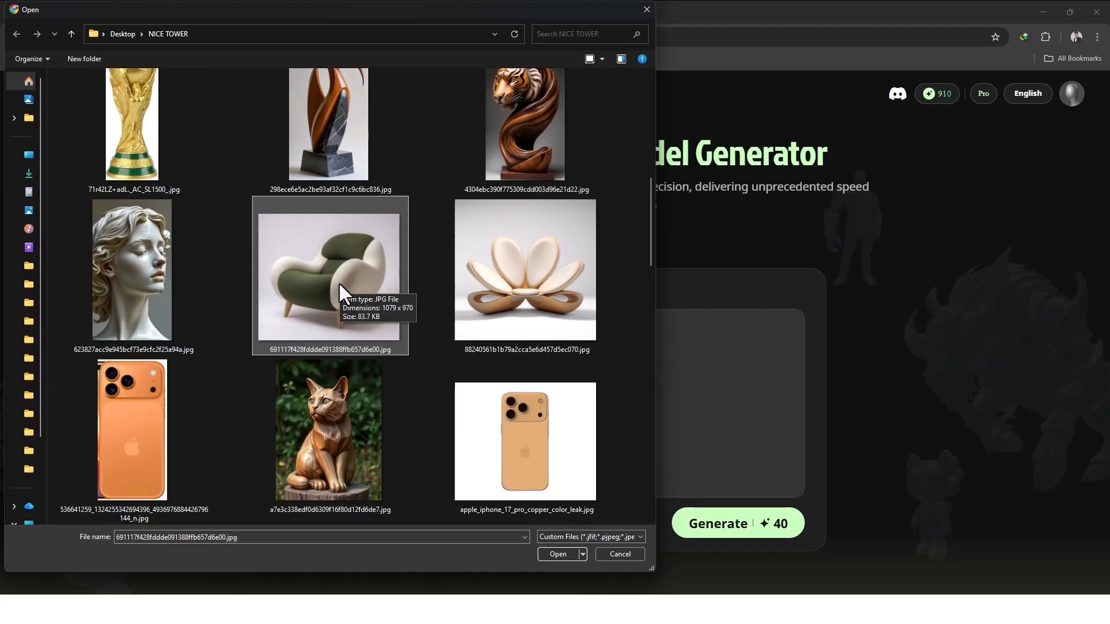
pyautogui.moveTo(342, 294)
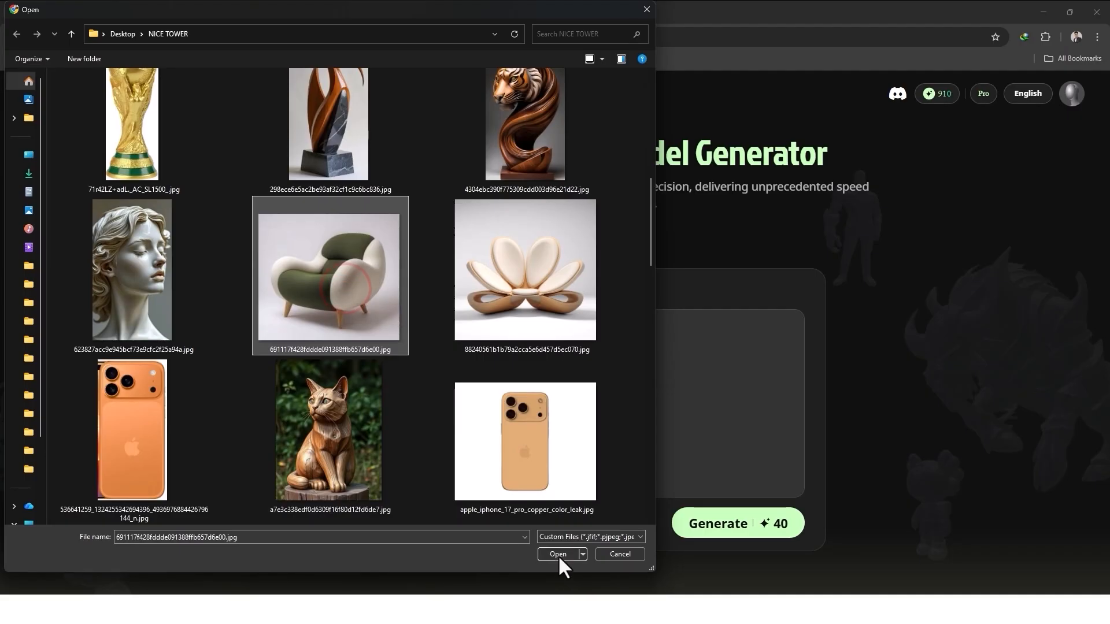
pyautogui.click(558, 554)
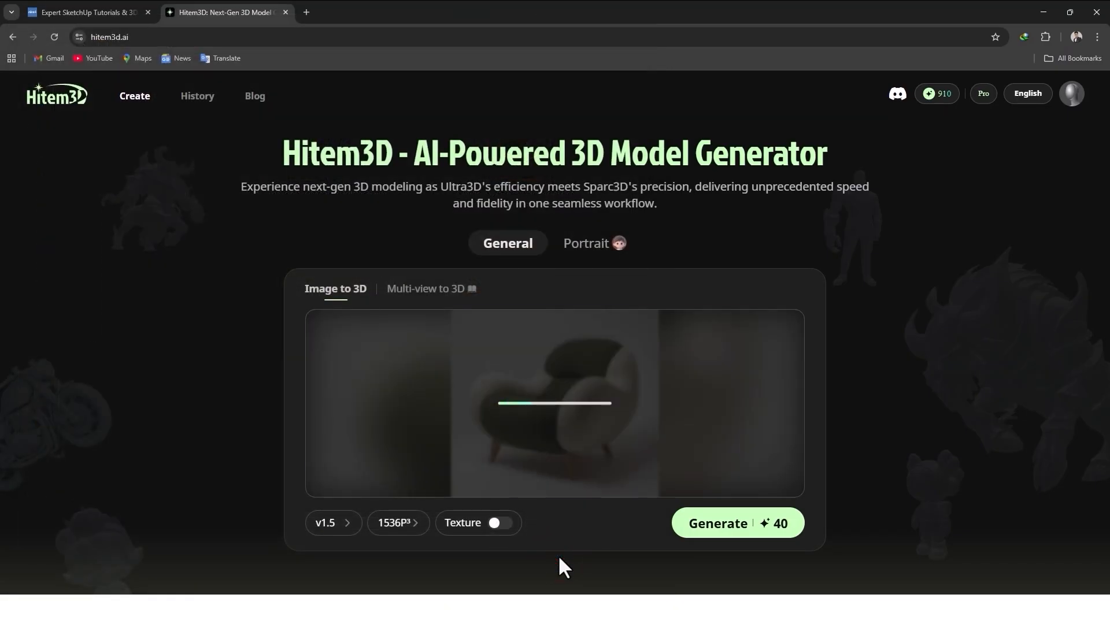
# Generate the armchair with Texture on at 1536P³pro resolution.
pyautogui.click(501, 523)
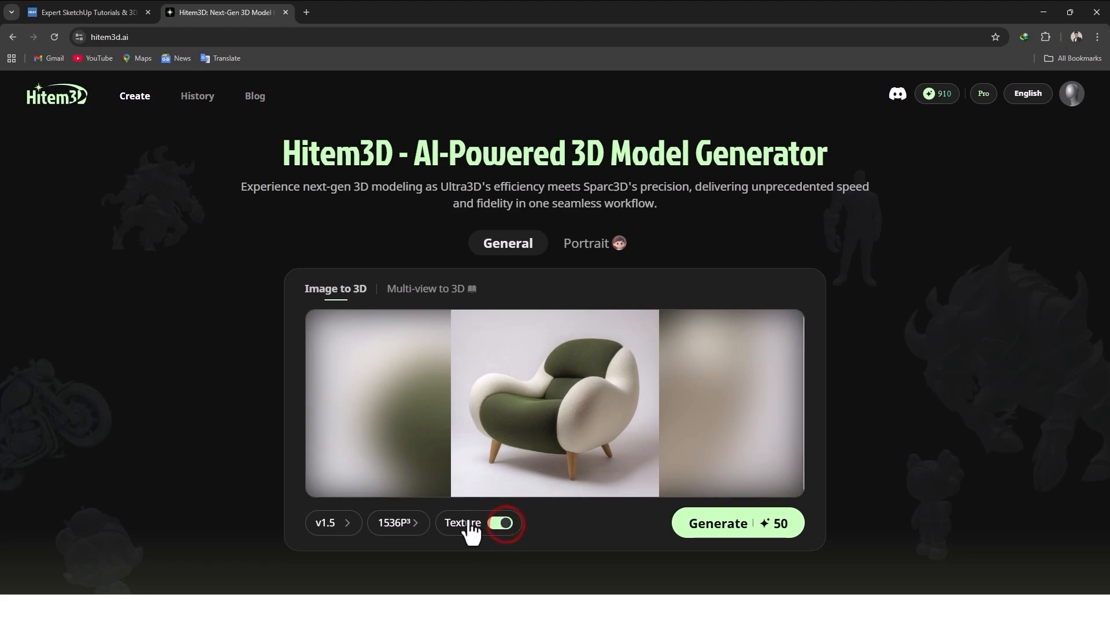
pyautogui.click(396, 523)
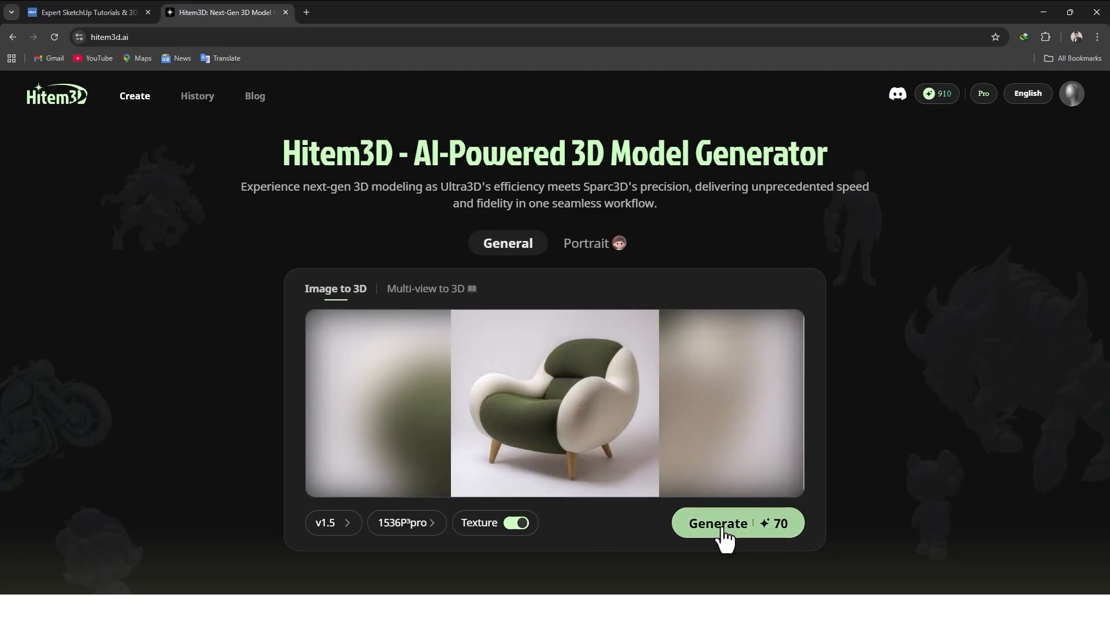
pyautogui.click(717, 523)
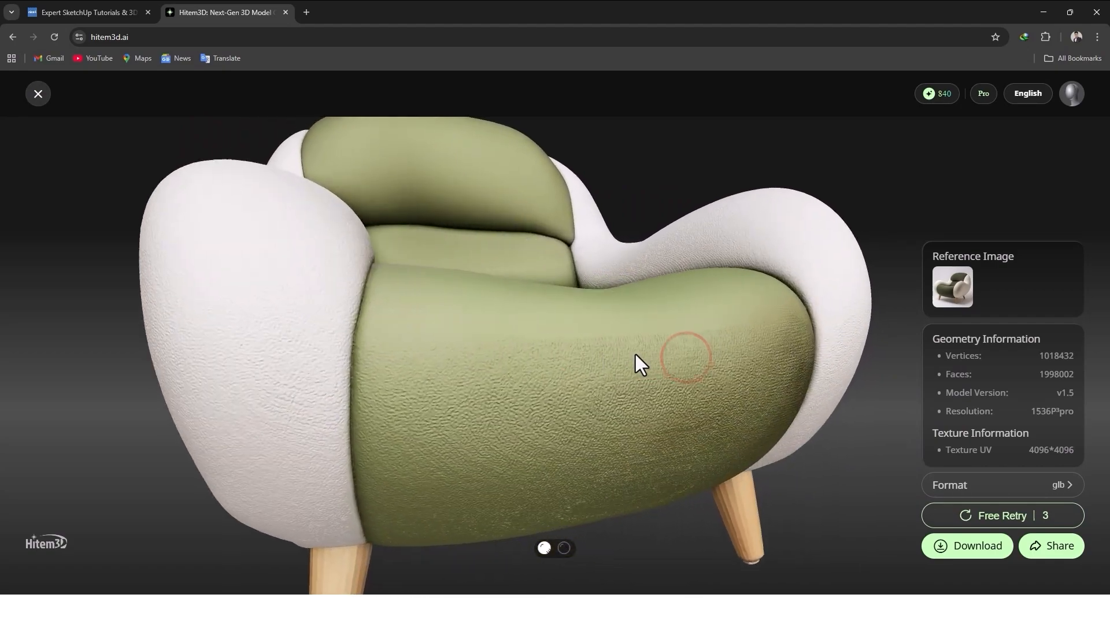
# Orbit the armchair to view its sides, back and seat from above.
pyautogui.moveTo(637, 364); pyautogui.dragTo(594, 273)
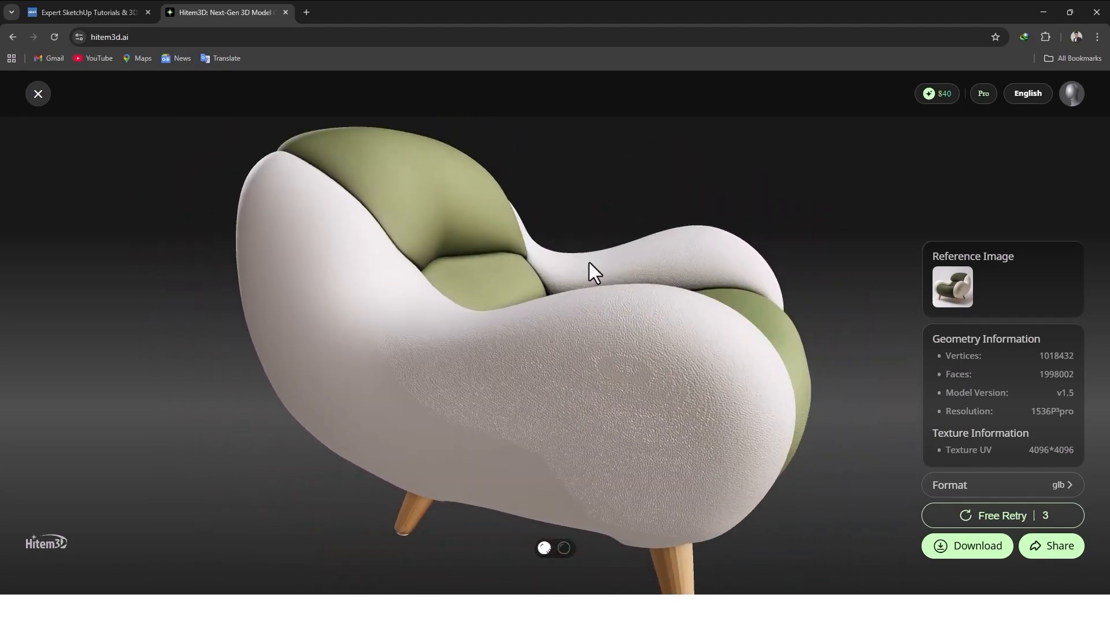
pyautogui.moveTo(591, 273); pyautogui.dragTo(535, 307)
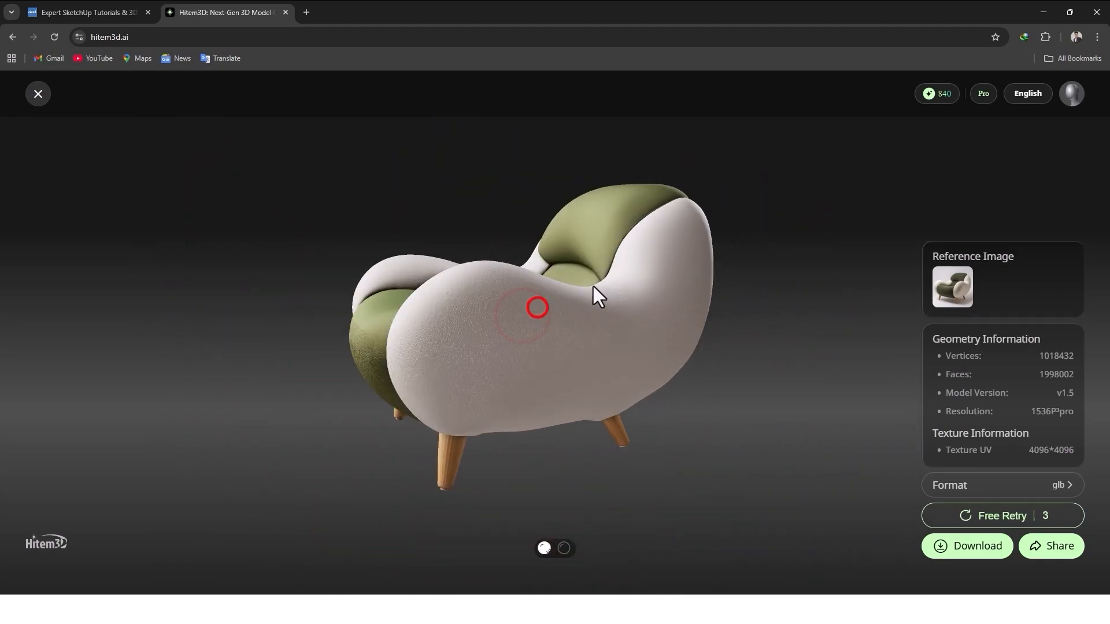
pyautogui.moveTo(598, 298); pyautogui.dragTo(748, 297)
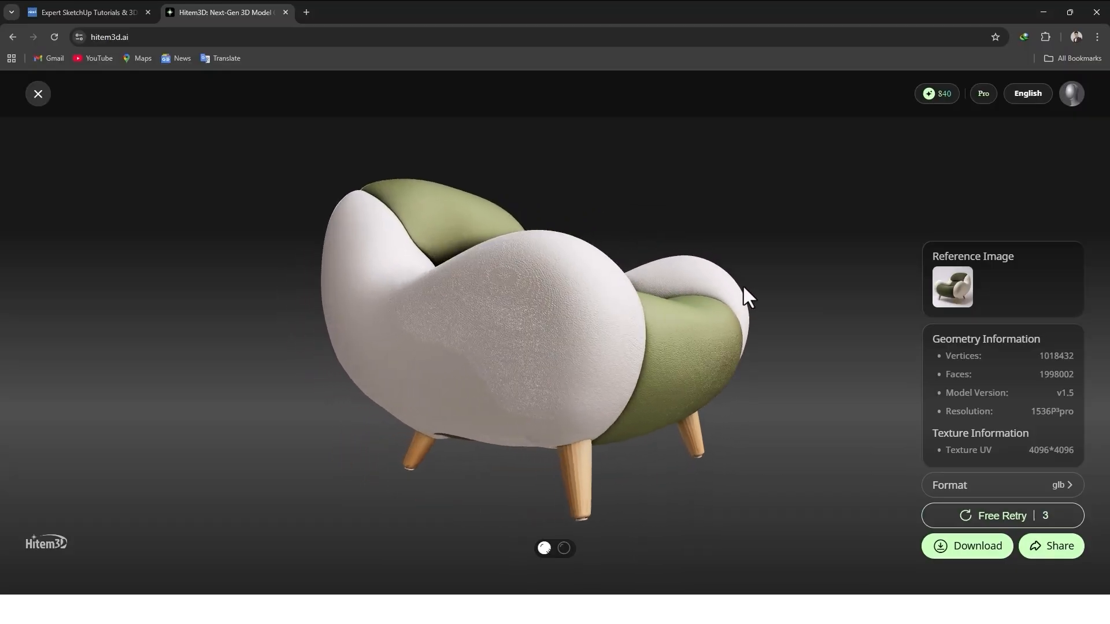
pyautogui.moveTo(748, 297); pyautogui.dragTo(787, 434)
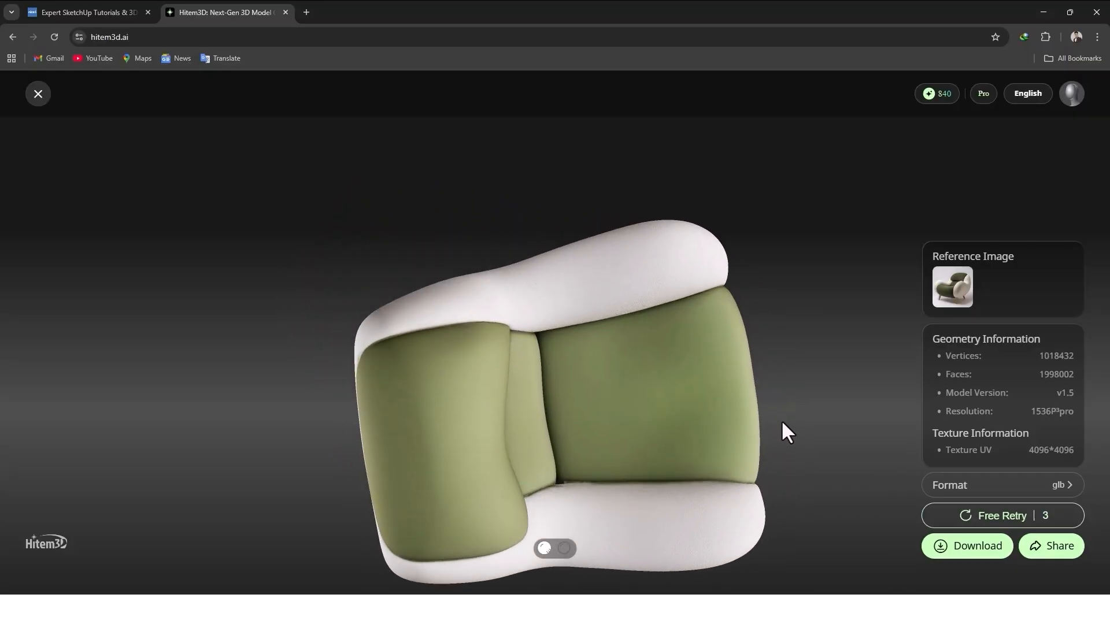
pyautogui.moveTo(787, 432); pyautogui.dragTo(685, 297)
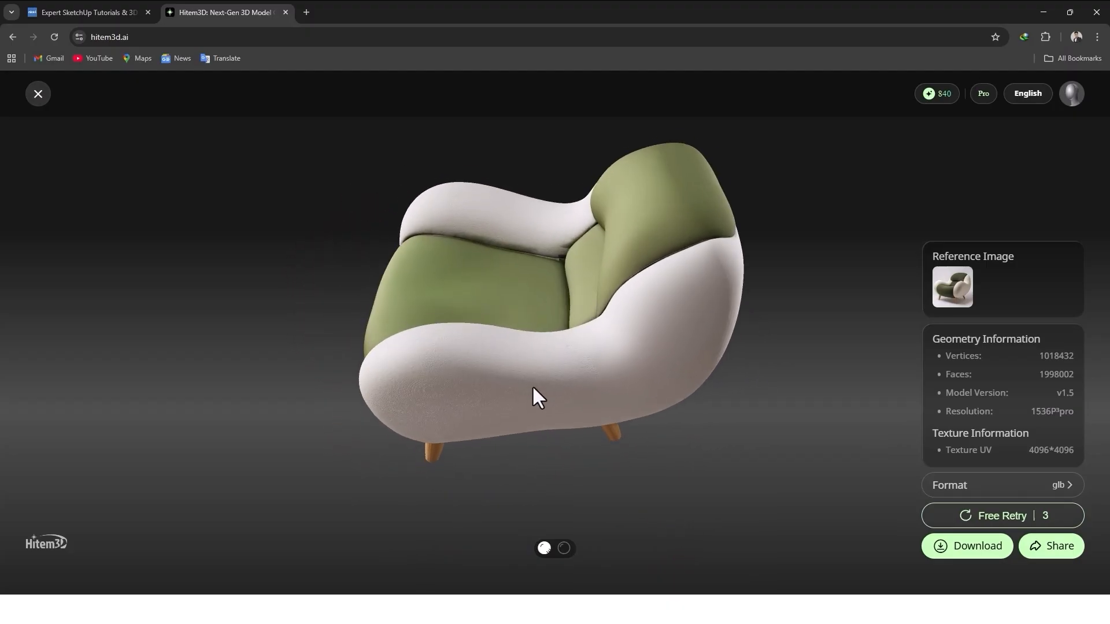
pyautogui.moveTo(534, 397); pyautogui.dragTo(393, 352)
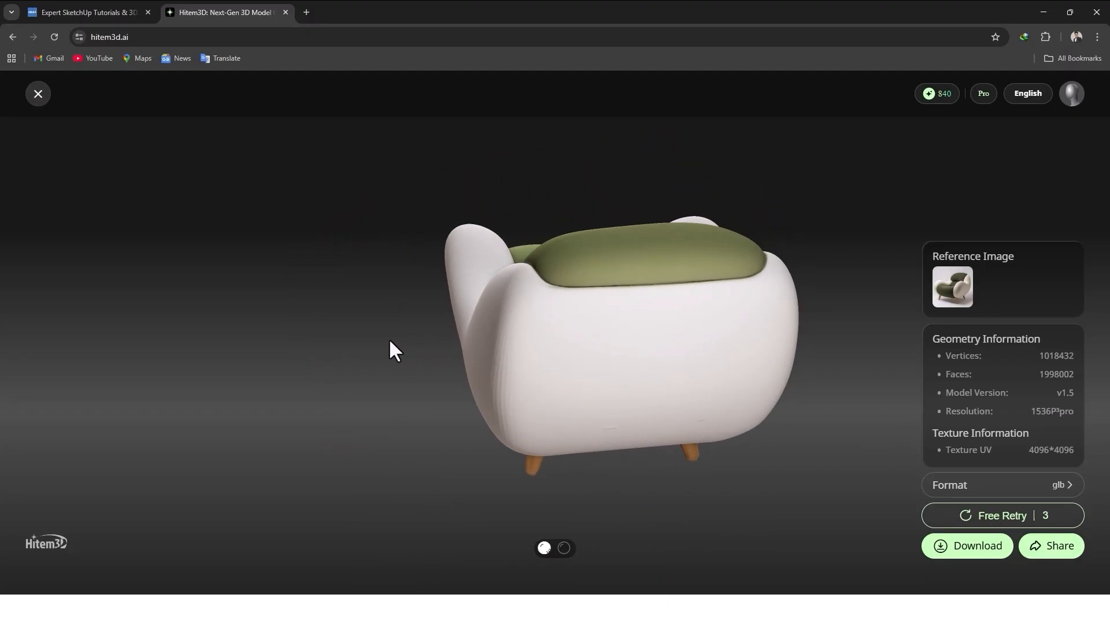
pyautogui.moveTo(393, 352); pyautogui.dragTo(473, 338)
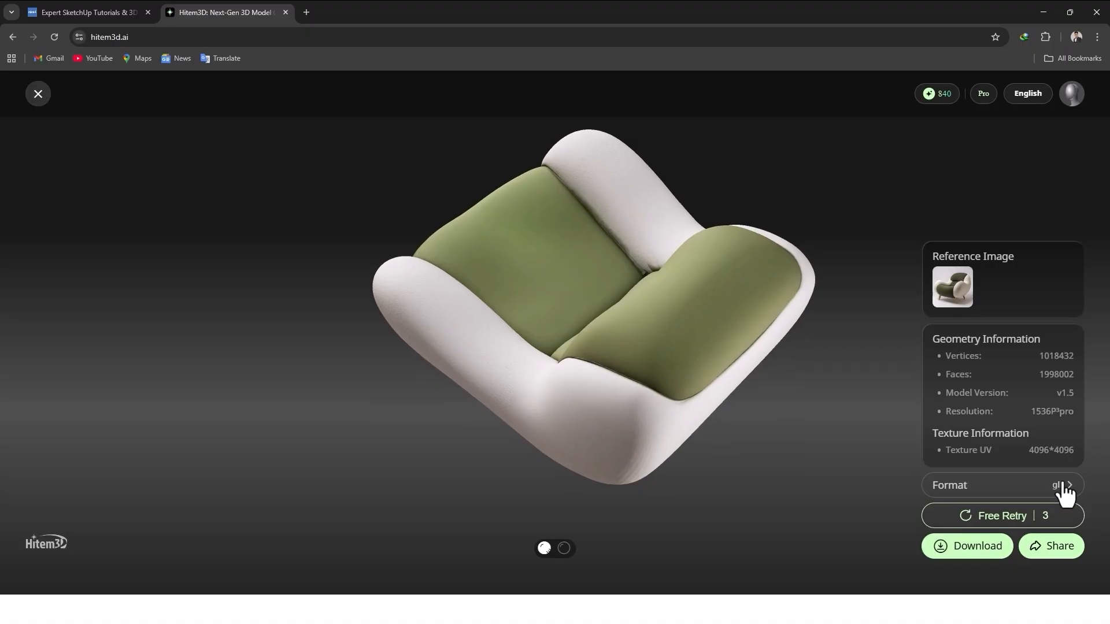
# Download the sofa chair as obj and close the viewer to return to the generator.
pyautogui.click(1062, 484)
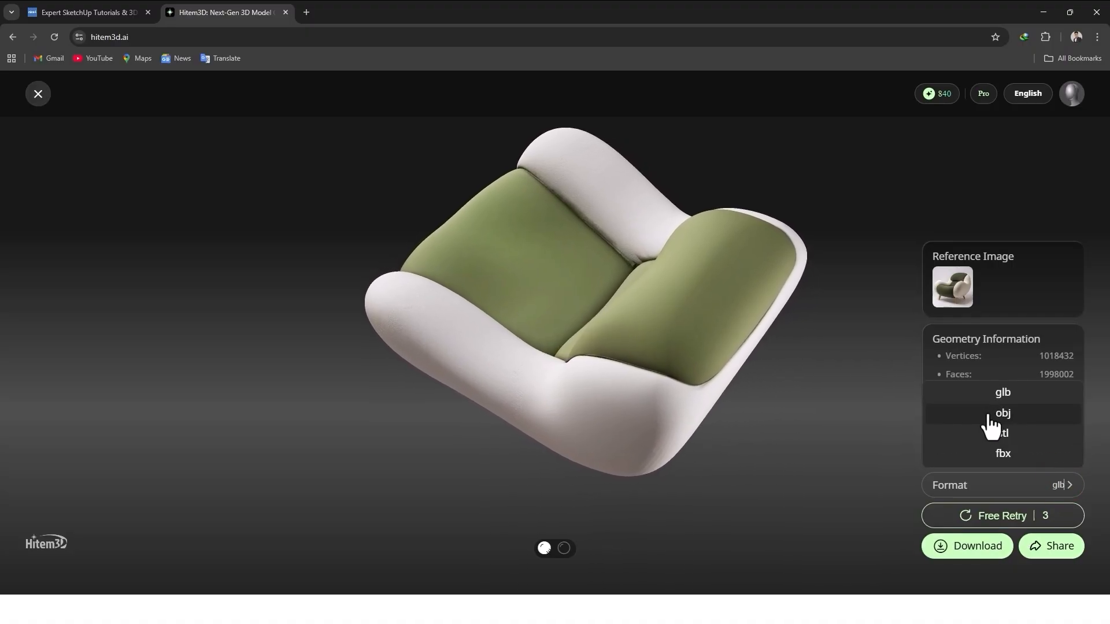
pyautogui.click(1003, 413)
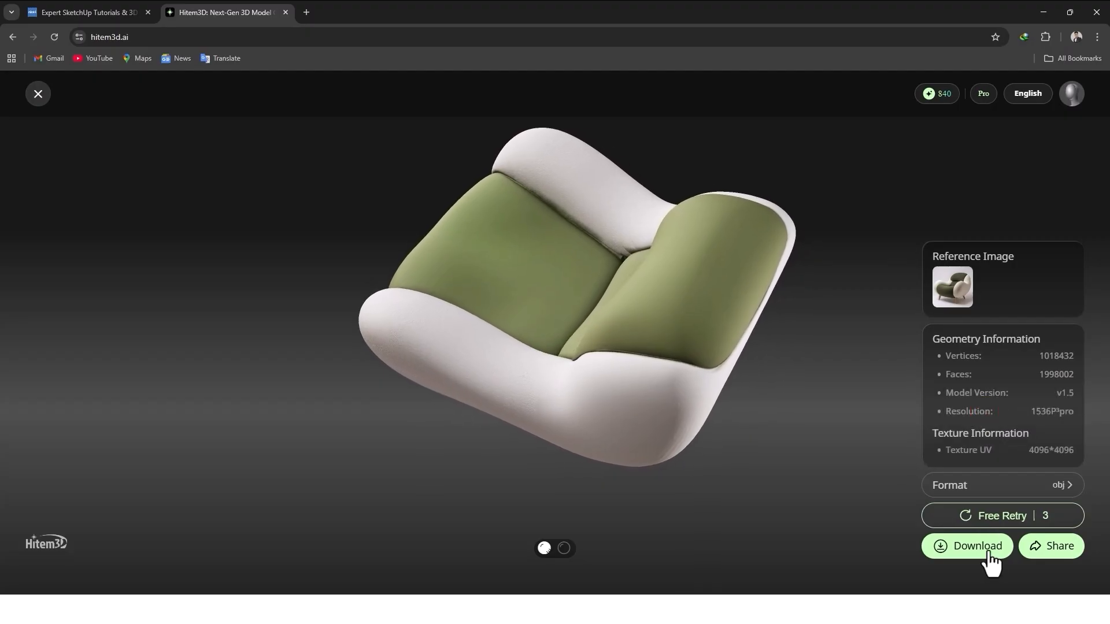
pyautogui.click(976, 546)
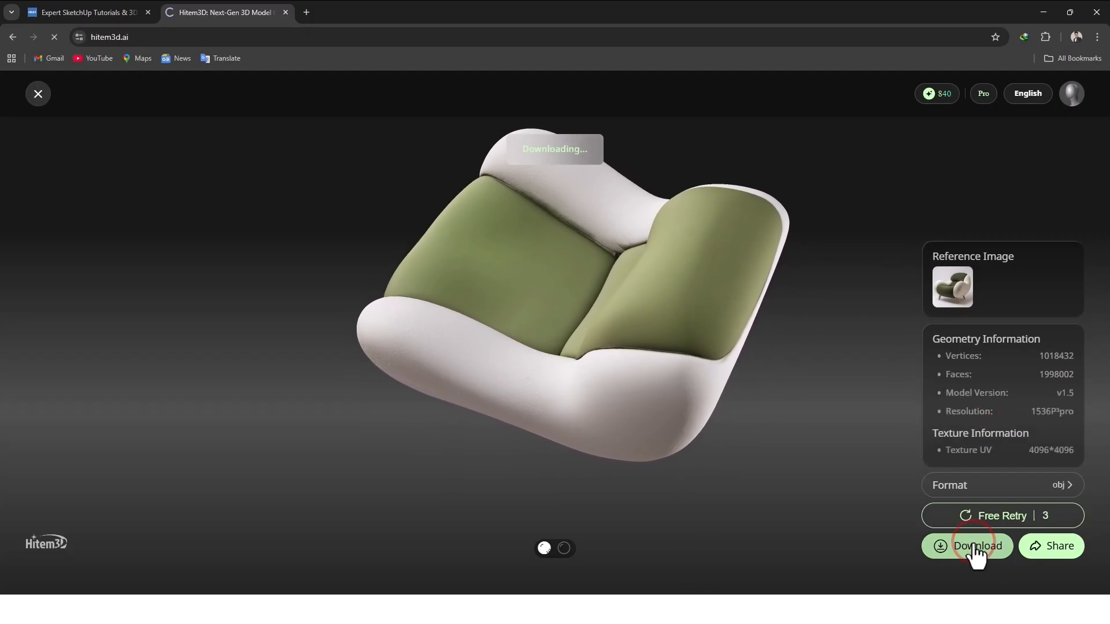
pyautogui.click(37, 93)
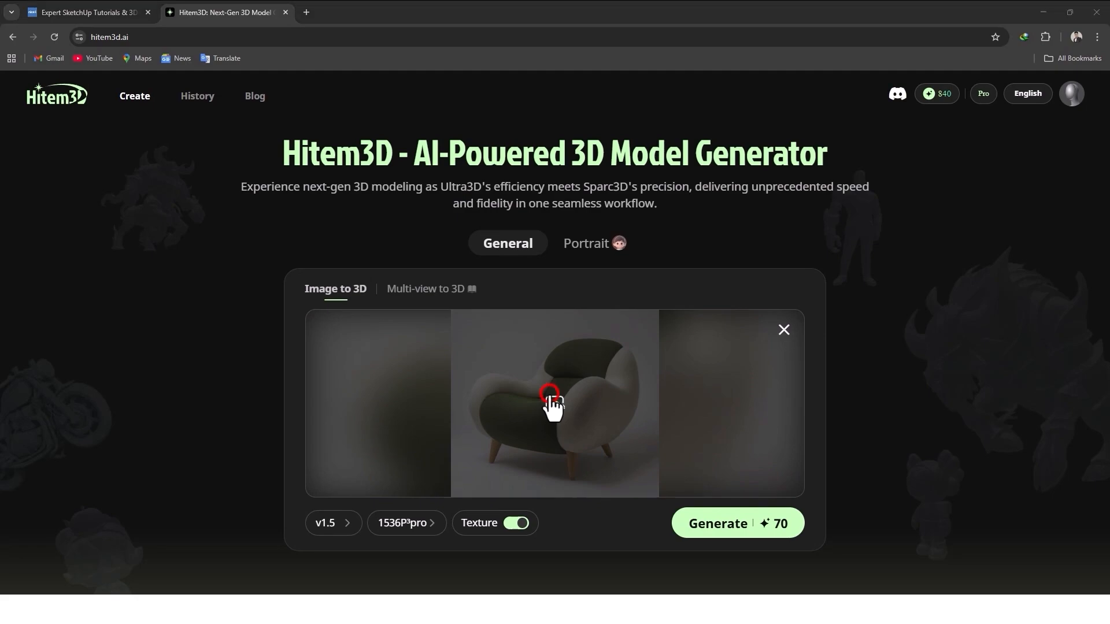
# Replace the chair photo with the robot cat JPG chosen in the Open dialog.
pyautogui.click(554, 404)
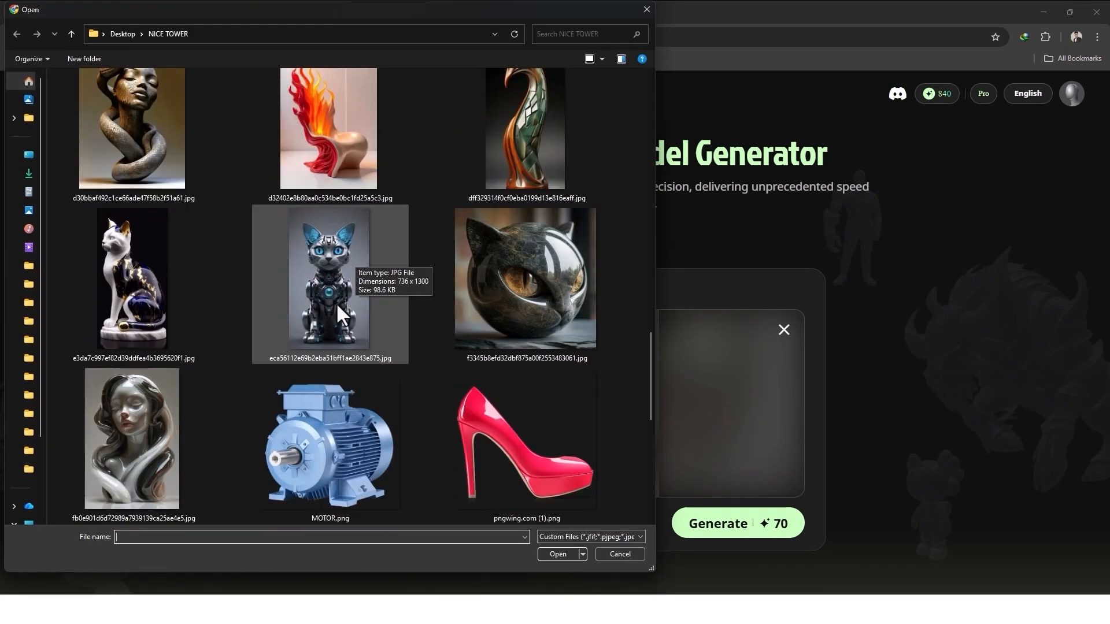
pyautogui.click(328, 284)
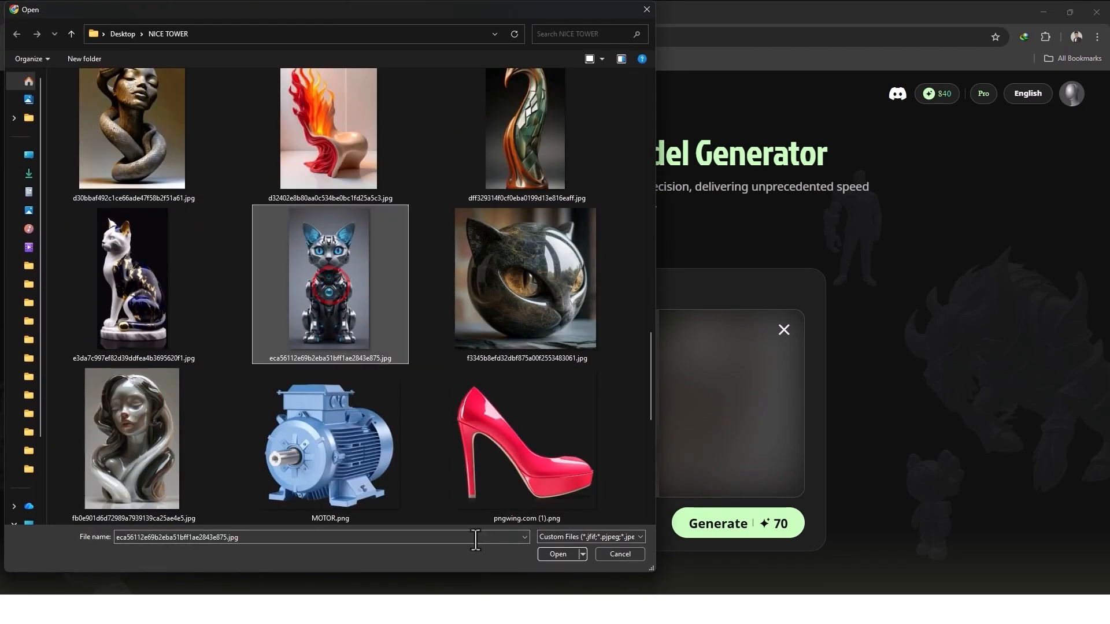
pyautogui.click(558, 554)
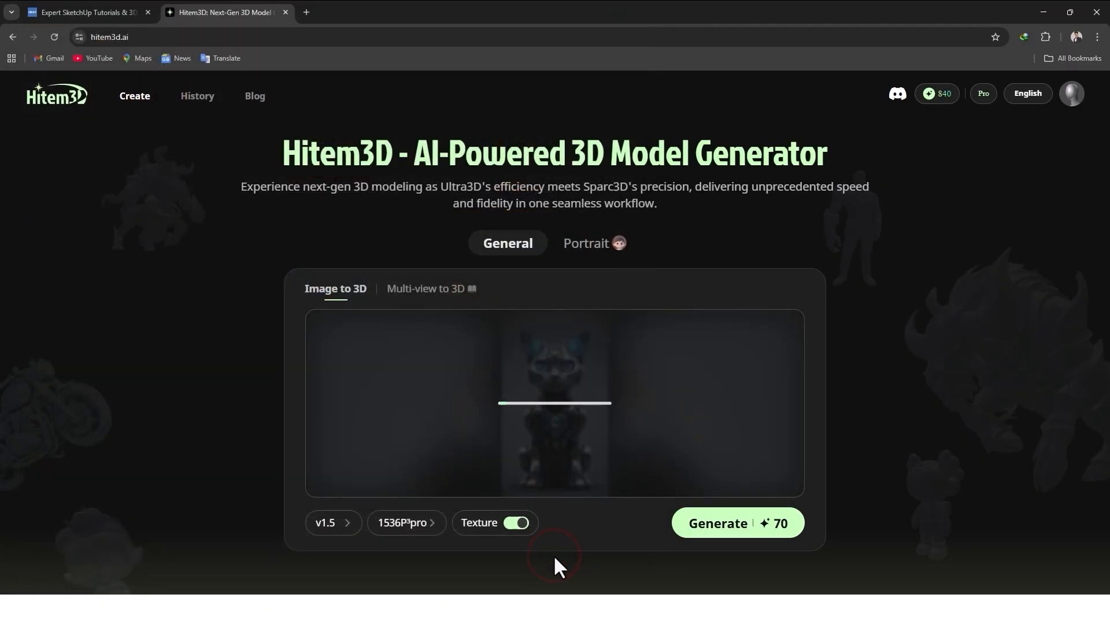
# Confirm Texture is on and generate the robot cat model at 1536P³pro.
pyautogui.click(404, 522)
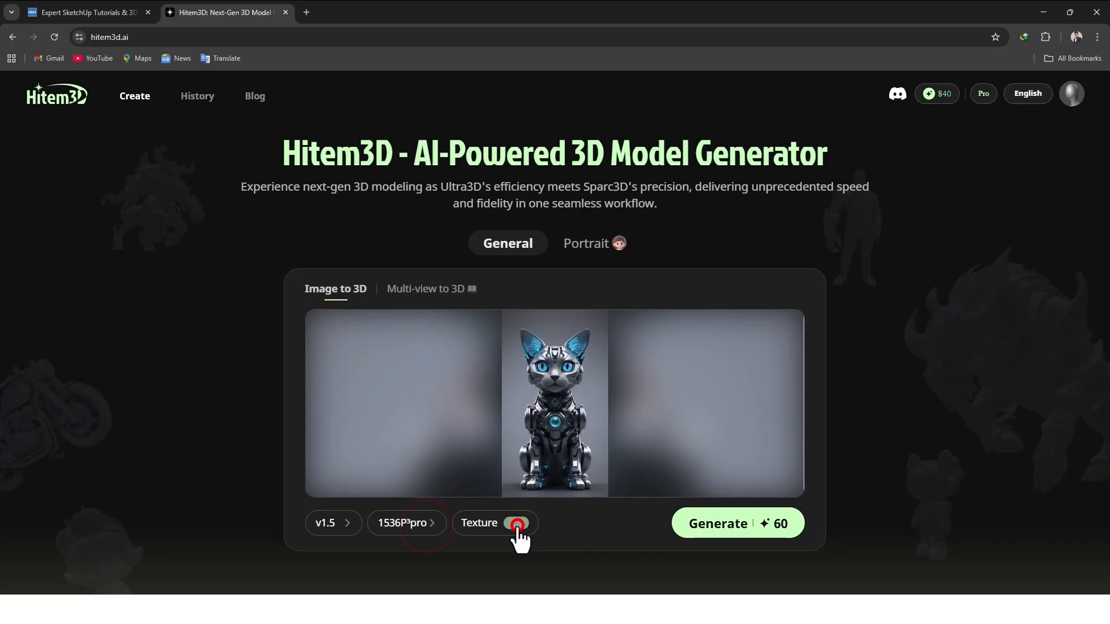
pyautogui.click(517, 523)
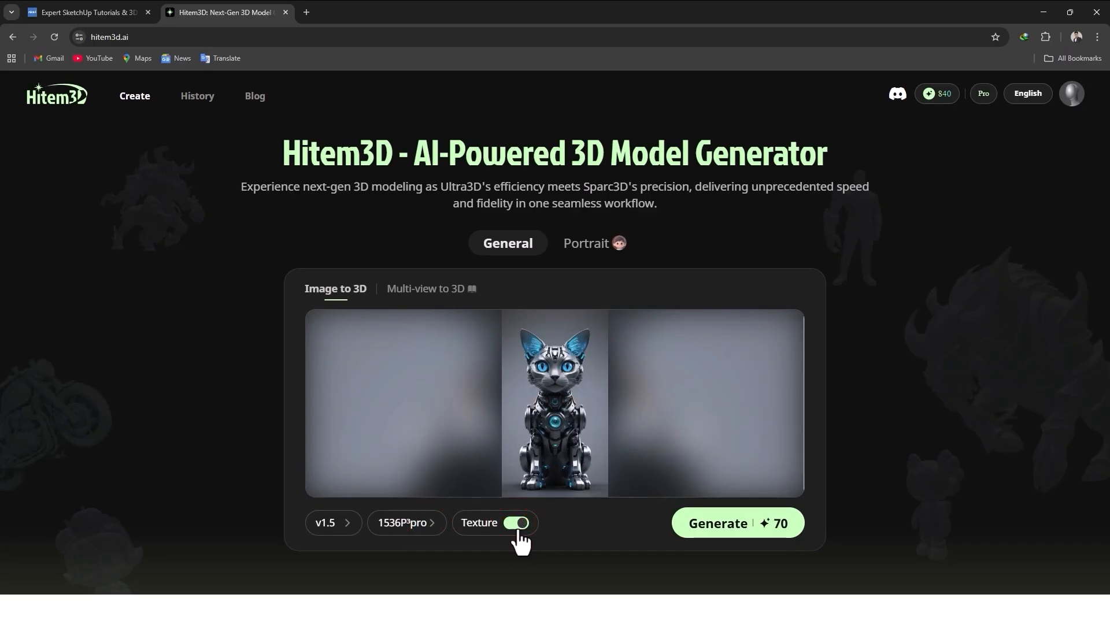
pyautogui.click(737, 522)
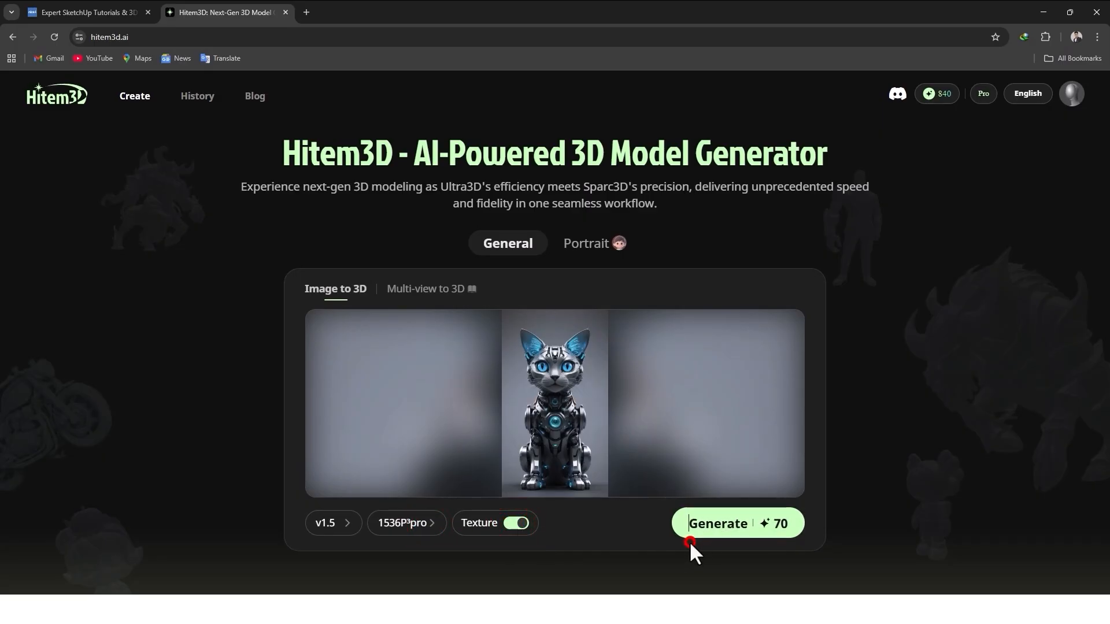
pyautogui.click(717, 523)
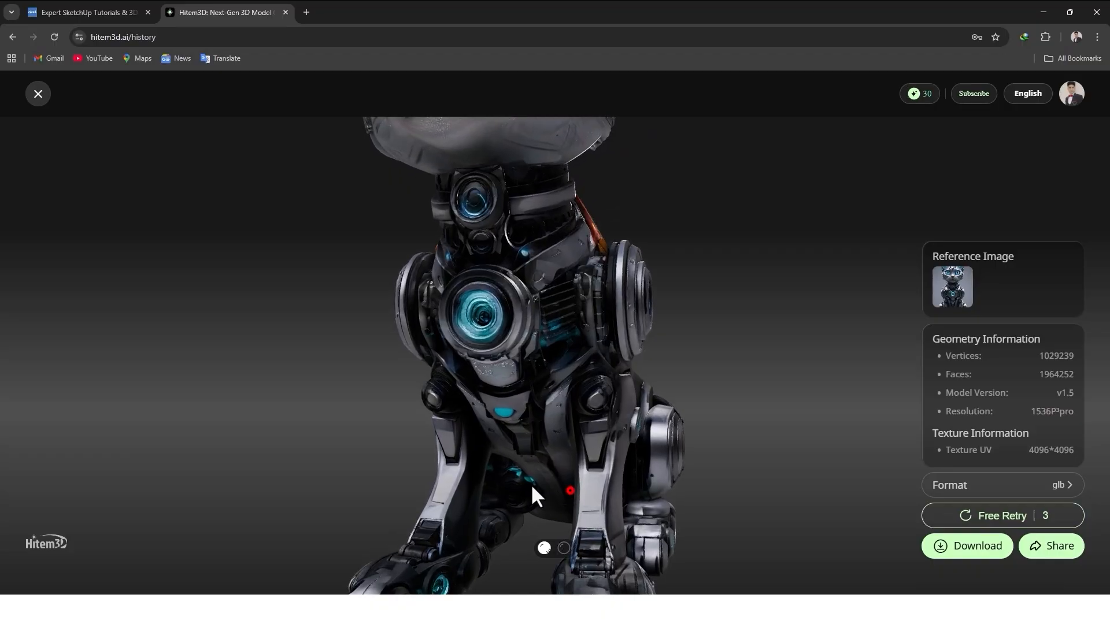
# Orbit the textured robot cat to its side, then show the bare 1,029,239-vertex mesh.
pyautogui.moveTo(570, 491); pyautogui.dragTo(534, 481)
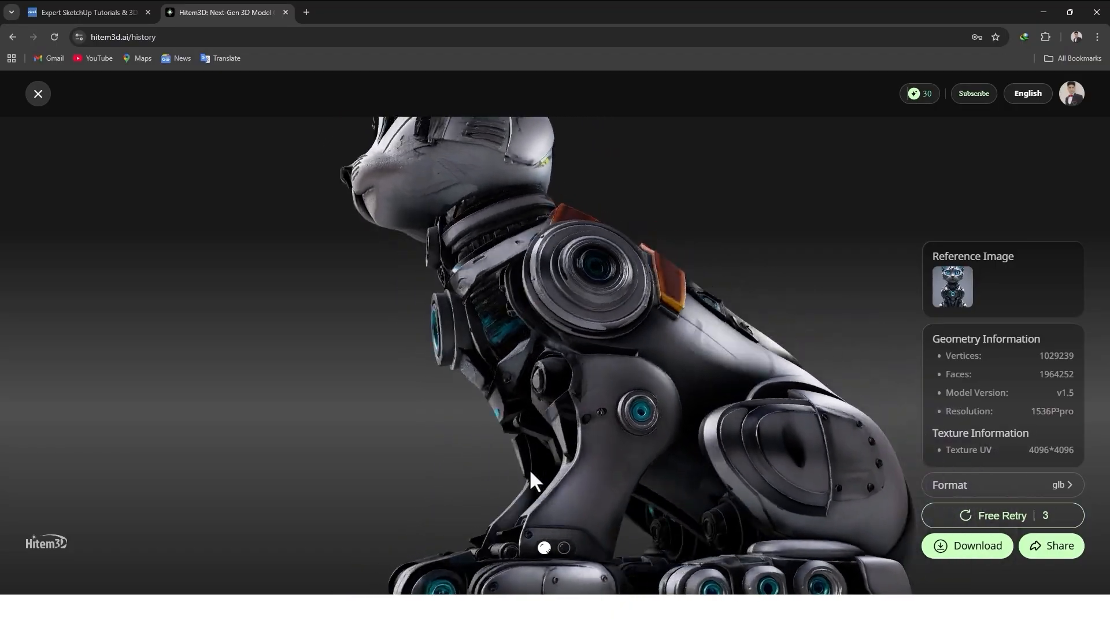
pyautogui.moveTo(535, 482); pyautogui.dragTo(616, 424)
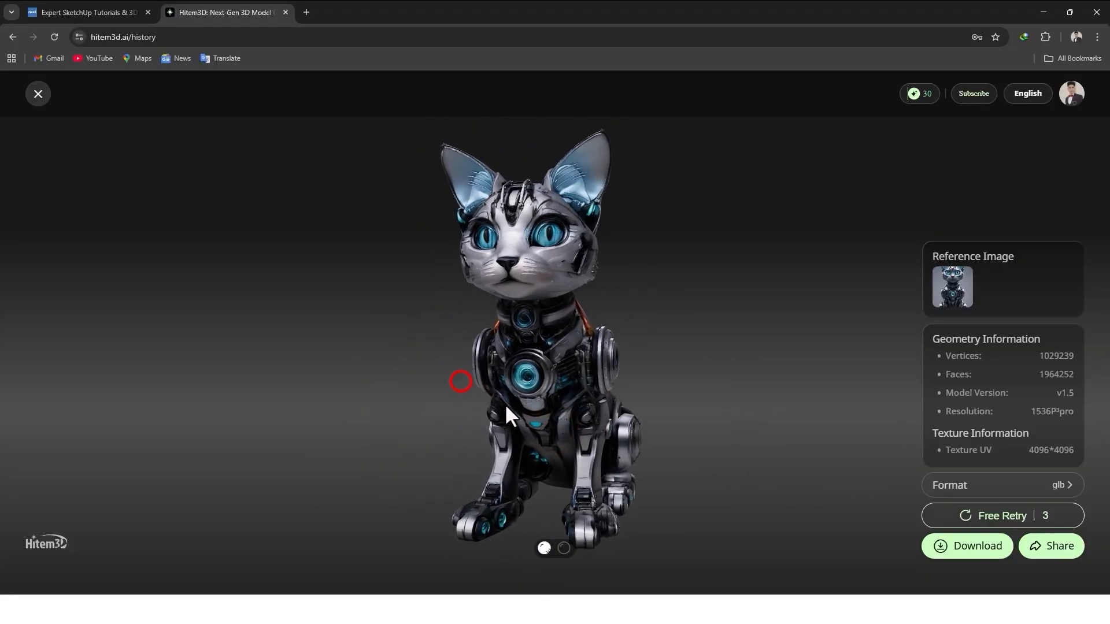
pyautogui.click(564, 548)
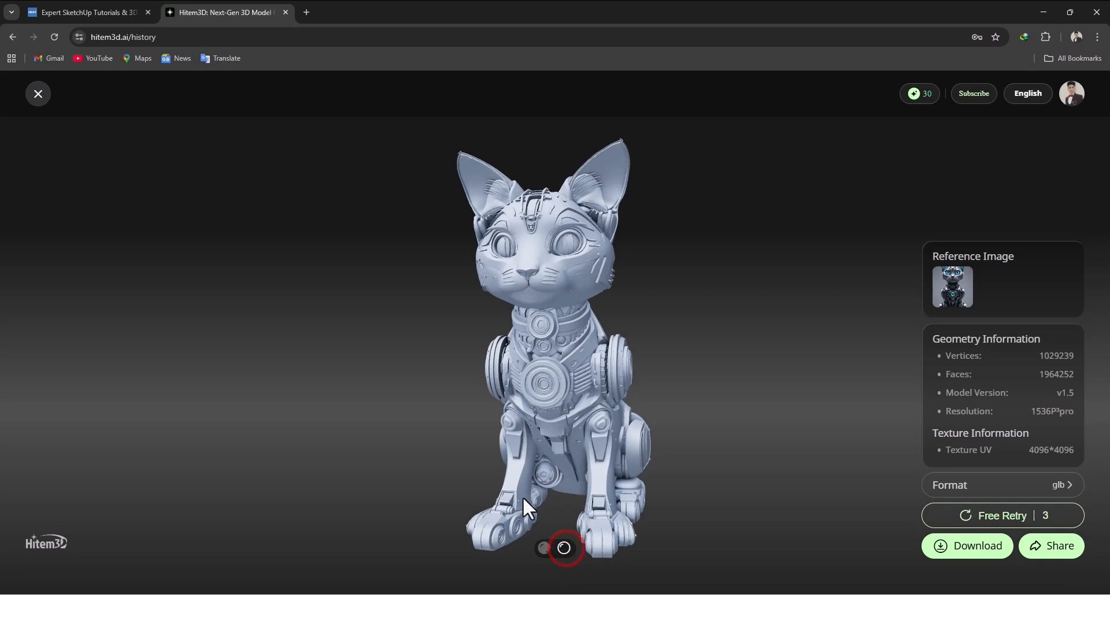
# Orbit the grey mesh from the side to see its front legs.
pyautogui.moveTo(528, 506); pyautogui.dragTo(588, 497)
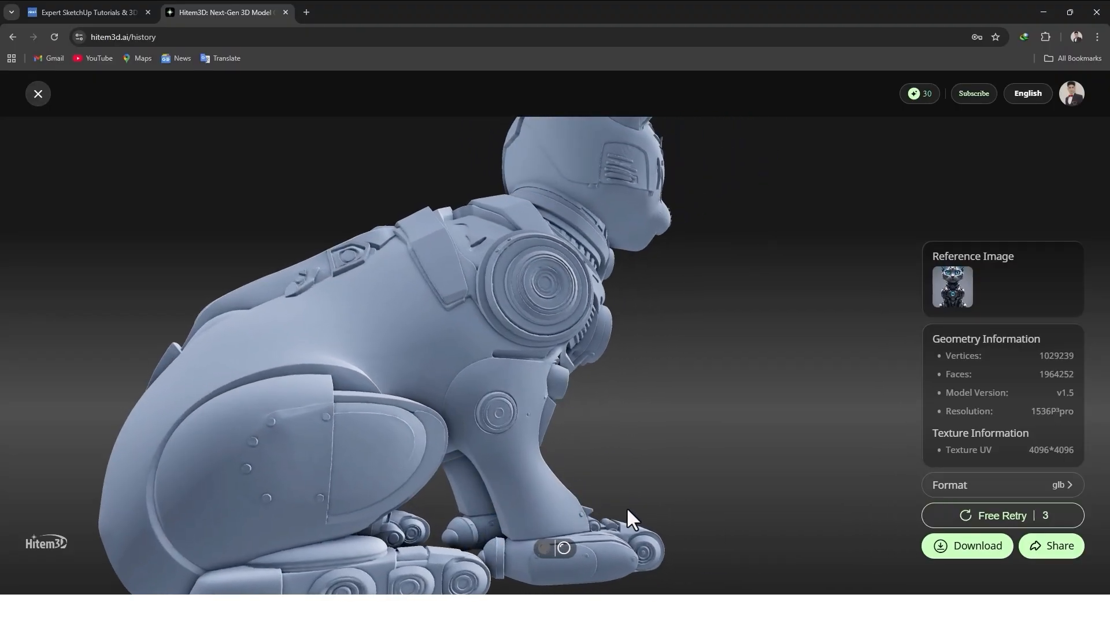
pyautogui.moveTo(630, 521); pyautogui.dragTo(513, 506)
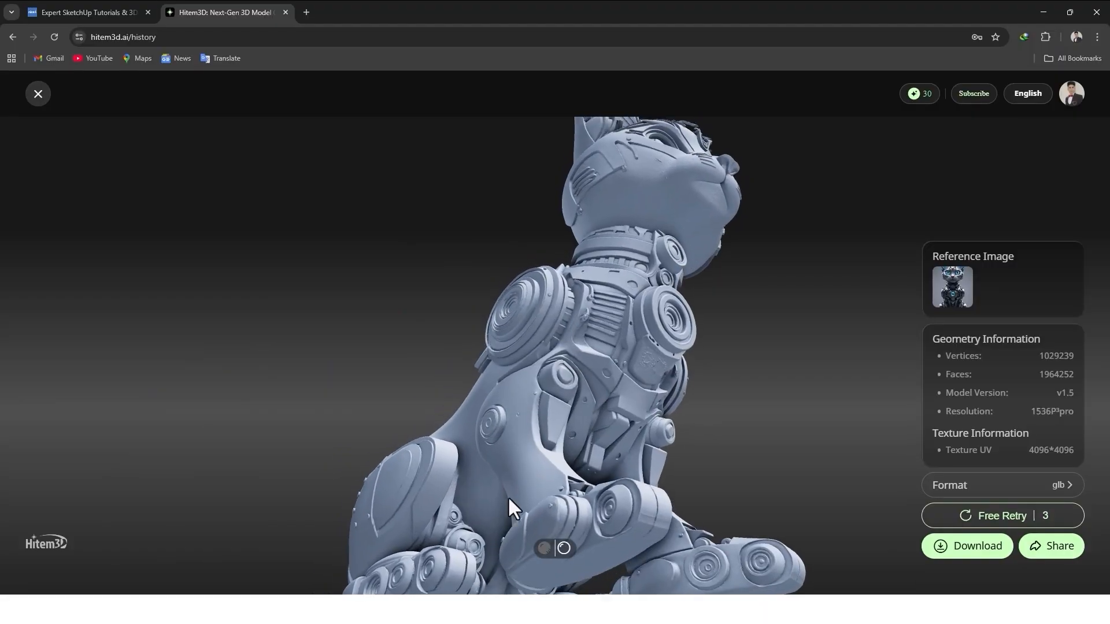
pyautogui.moveTo(514, 506); pyautogui.dragTo(605, 407)
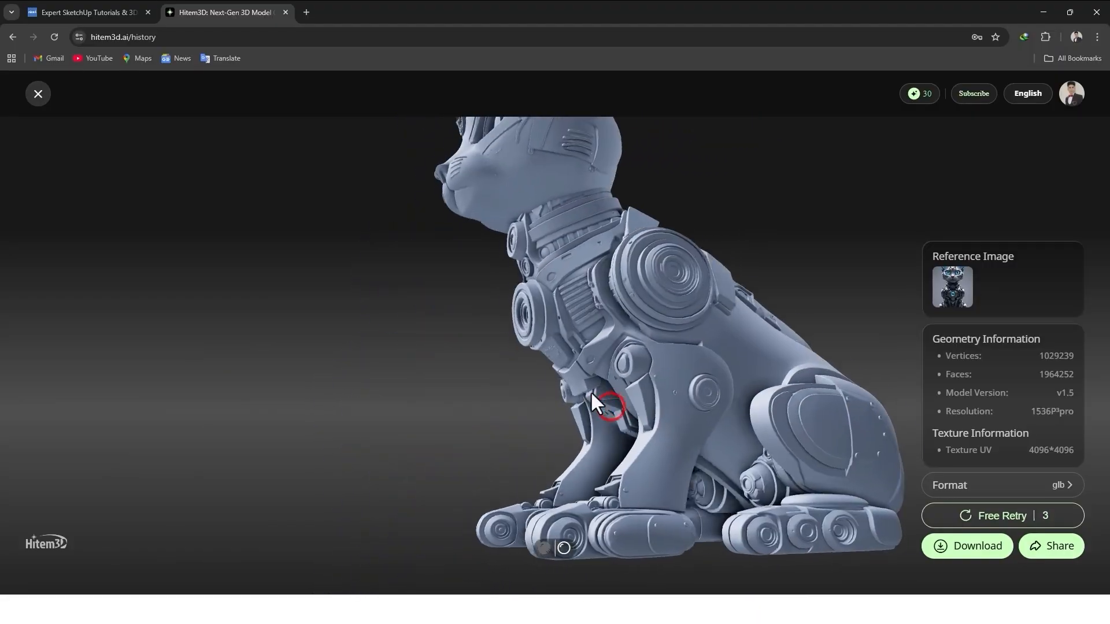
# Return to the textured robot cat and orbit it to see its back.
pyautogui.moveTo(604, 407); pyautogui.dragTo(534, 394)
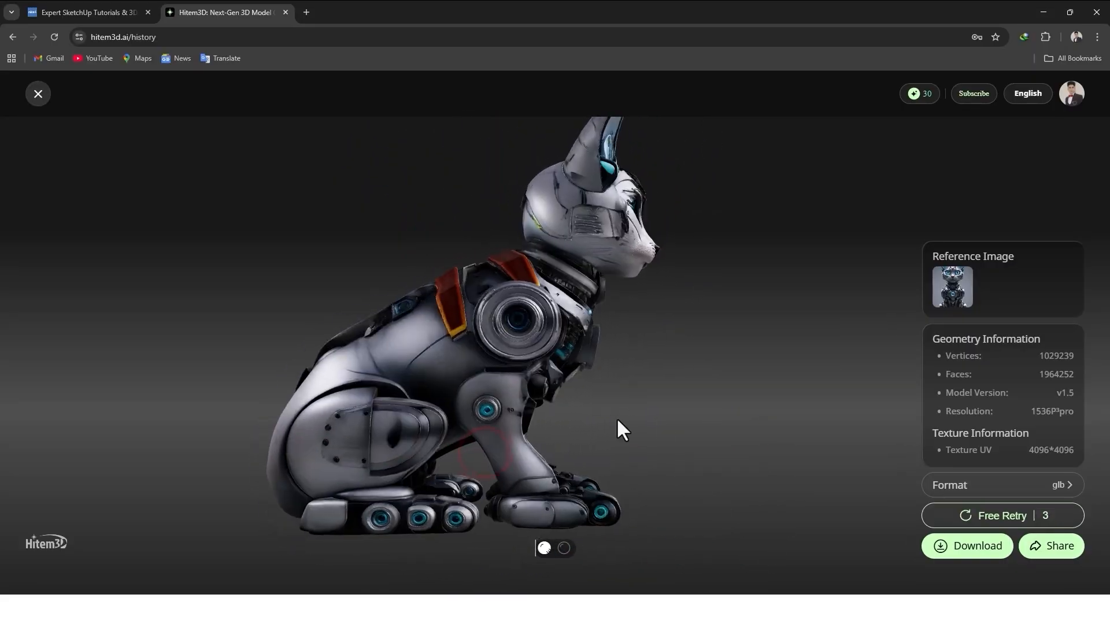
pyautogui.moveTo(616, 431); pyautogui.dragTo(609, 485)
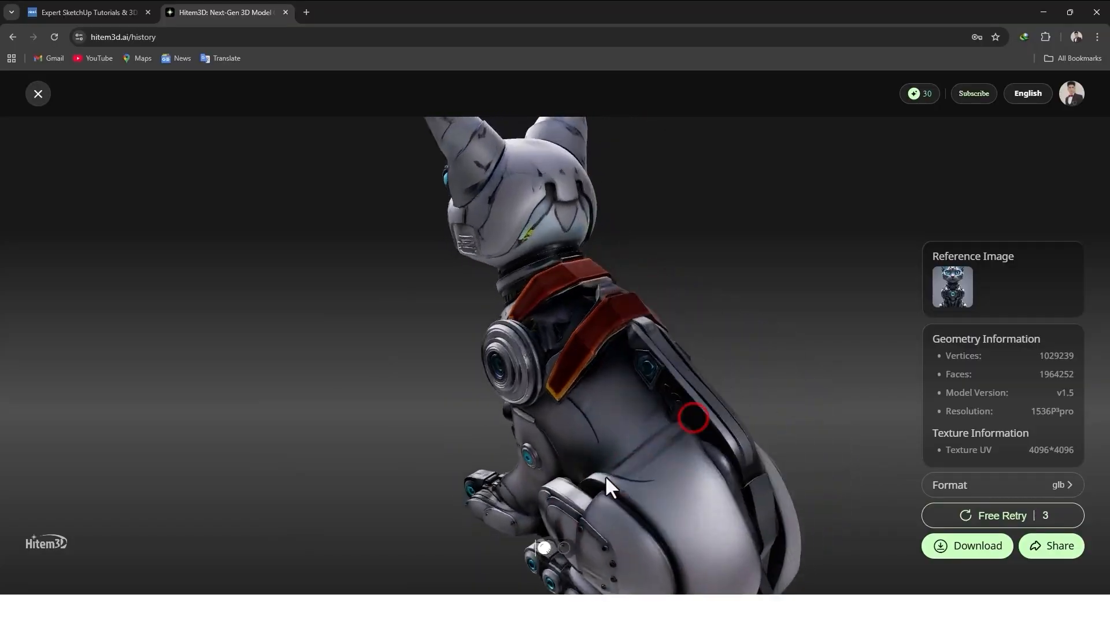